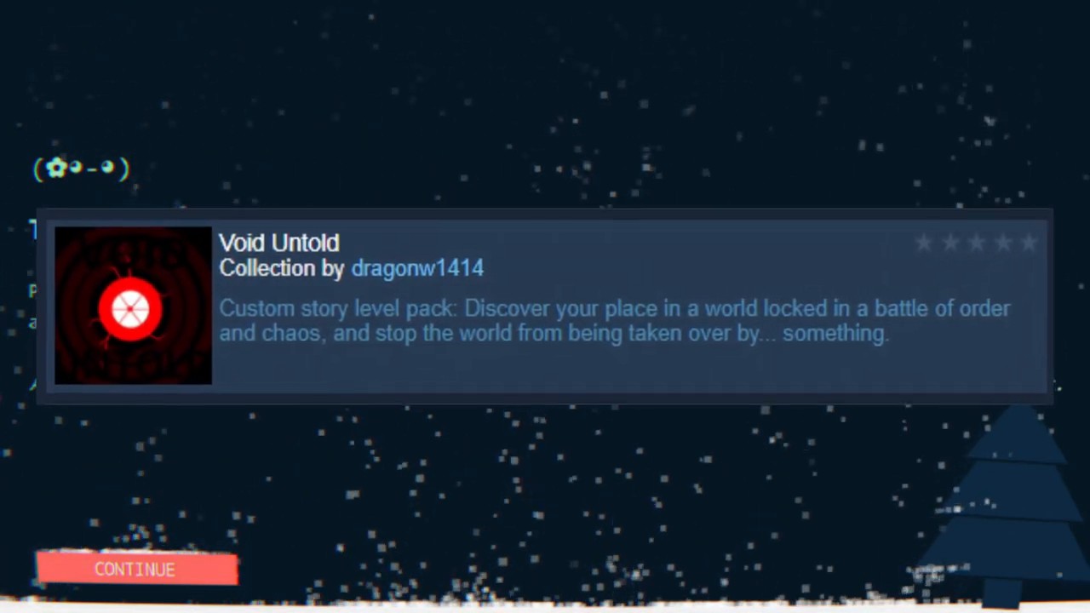
# Continue past the Void Untold collection overview to begin the story pack
pyautogui.click(135, 569)
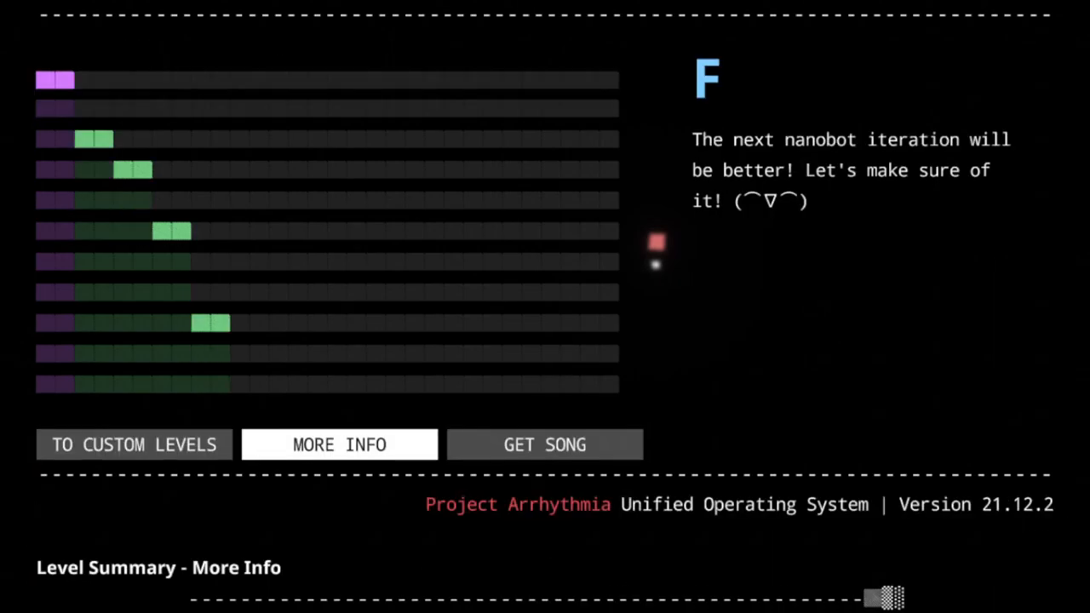
# Return to custom levels, sort them Basic to Master, and page forward twice
pyautogui.click(339, 443)
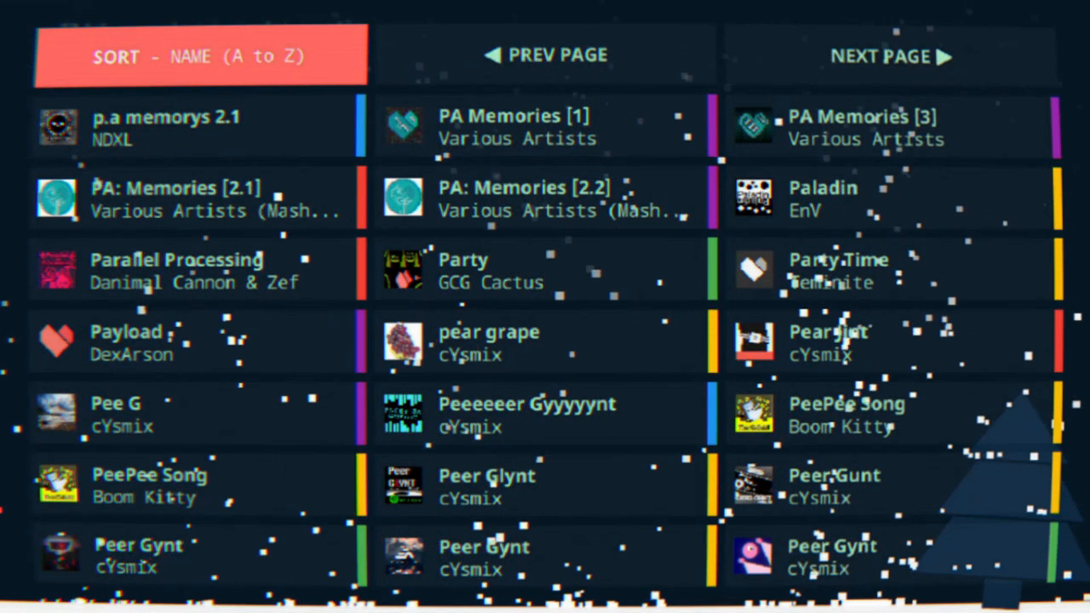
pyautogui.click(199, 56)
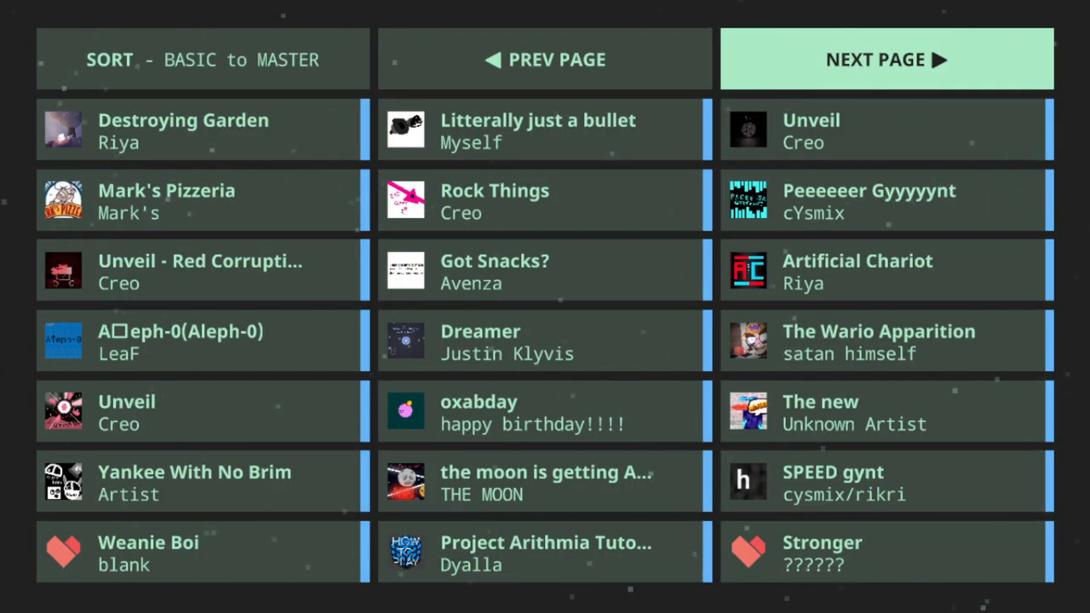
pyautogui.click(875, 60)
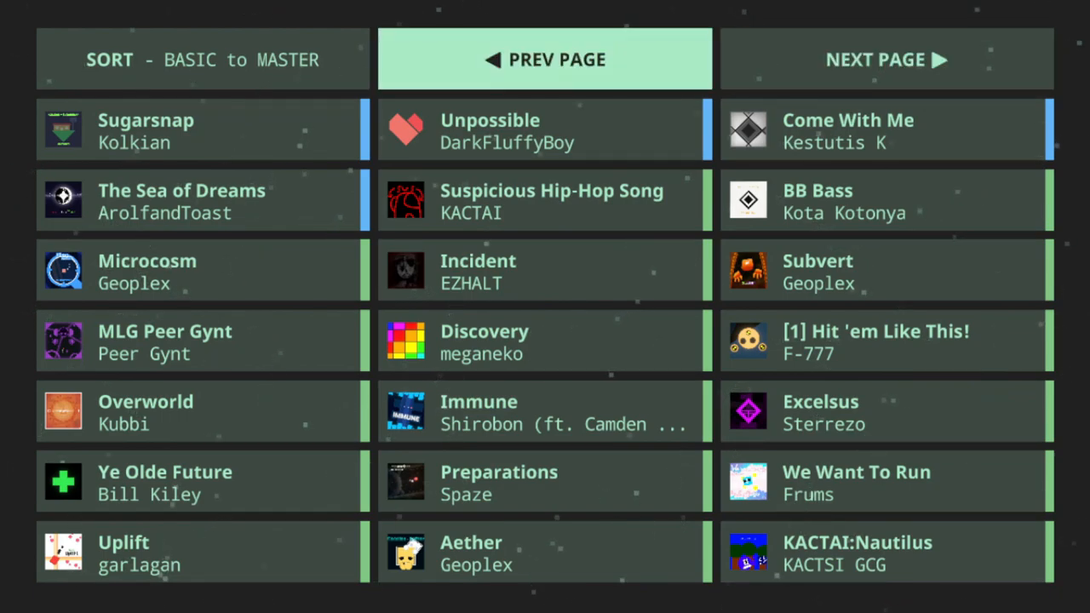
pyautogui.moveTo(885, 58)
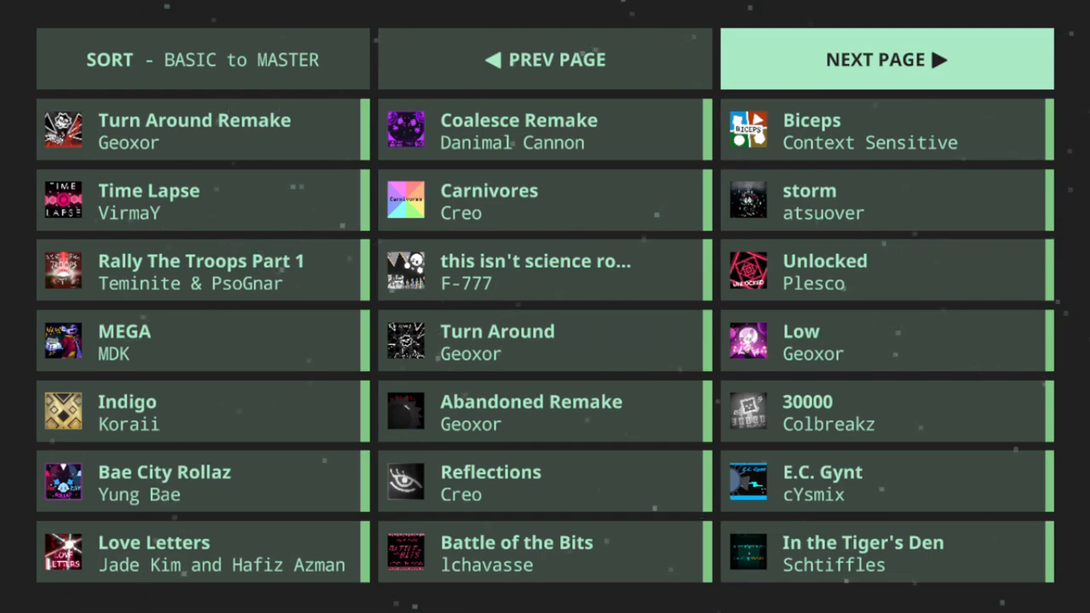
pyautogui.click(885, 59)
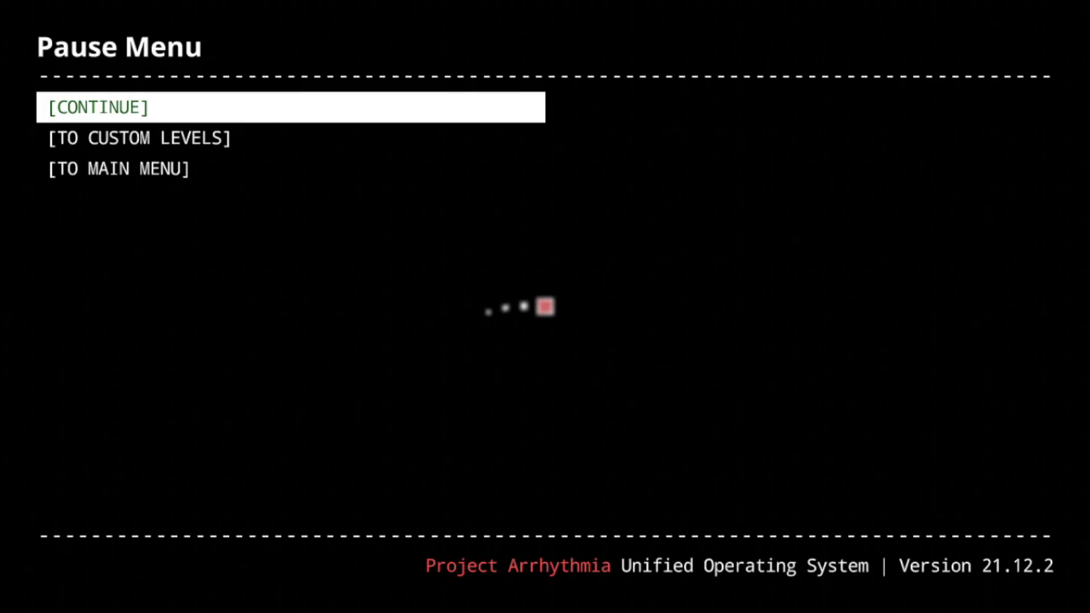
# Abandon the paused level and open Earthquake Remake by Teminite's details page
pyautogui.click(140, 137)
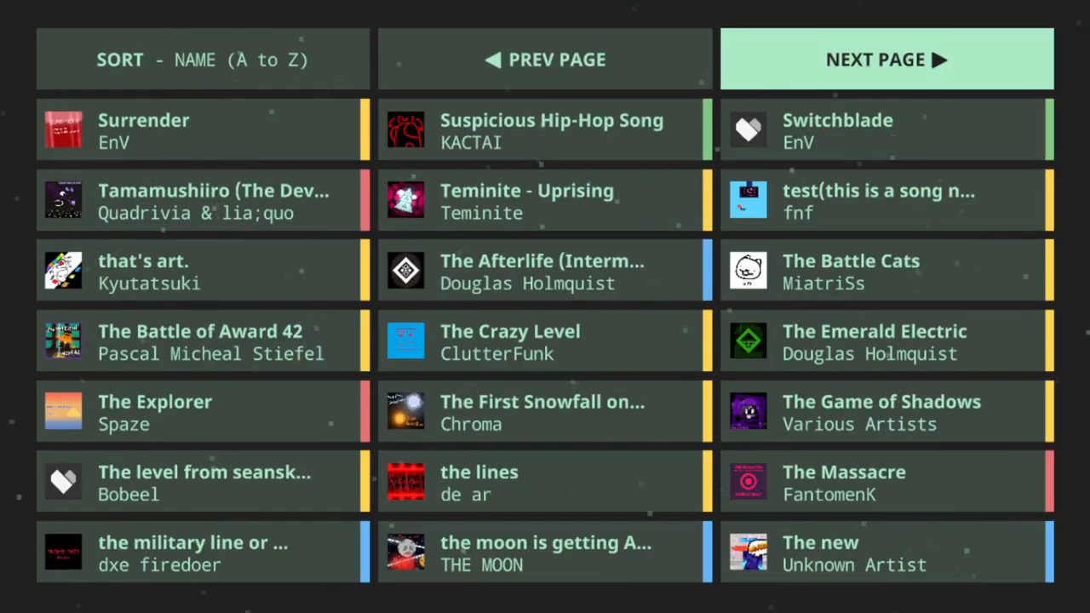
pyautogui.click(885, 59)
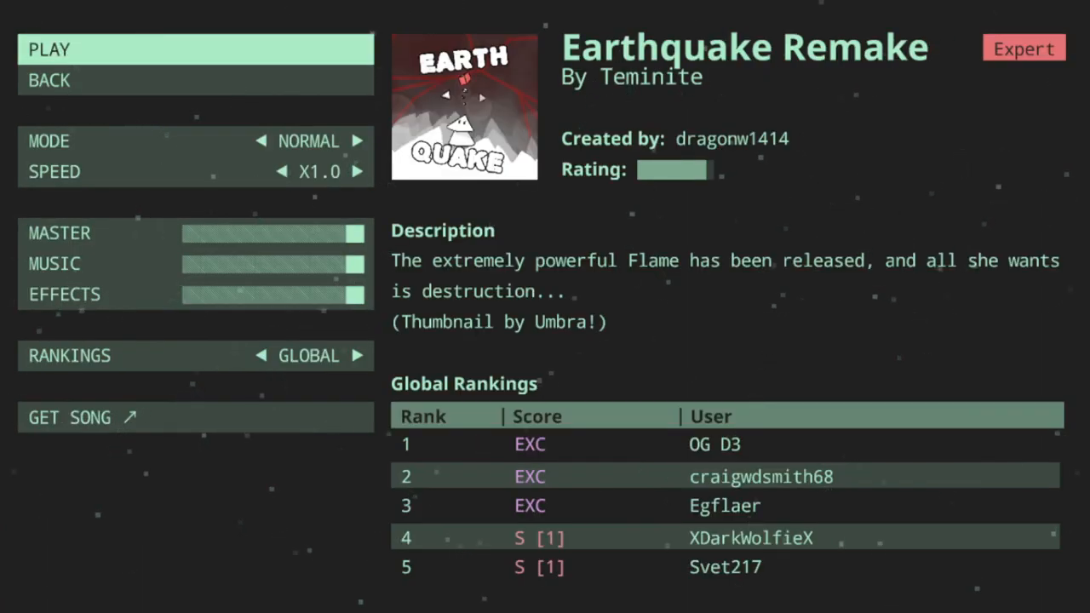
pyautogui.click(195, 50)
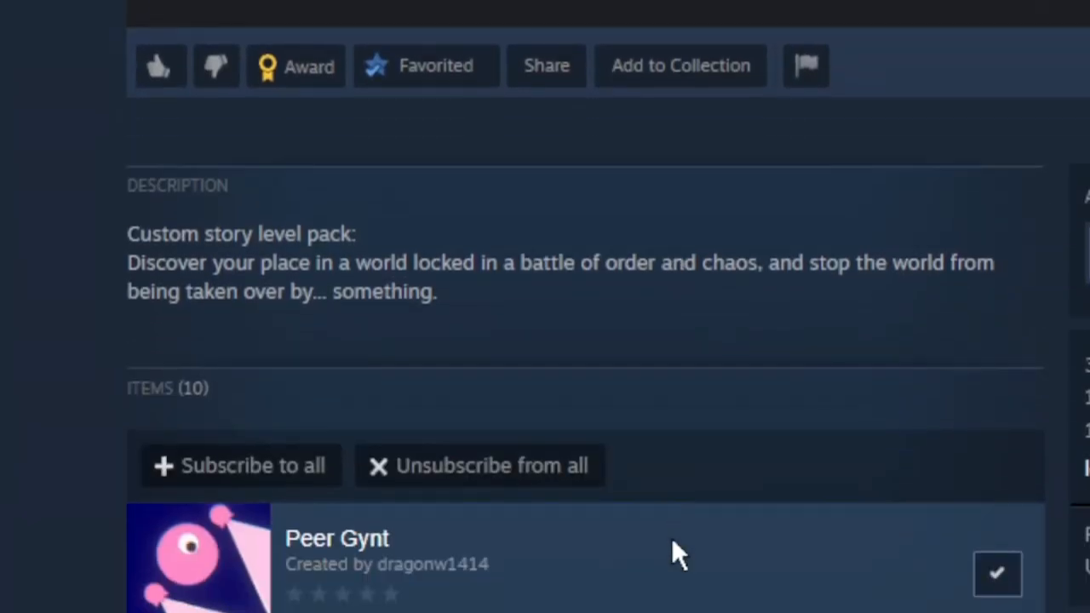
# Scroll through the collection's subscribed levels: Firewall, Enigma, Earthquake Remake, Monster
pyautogui.scroll(-3)
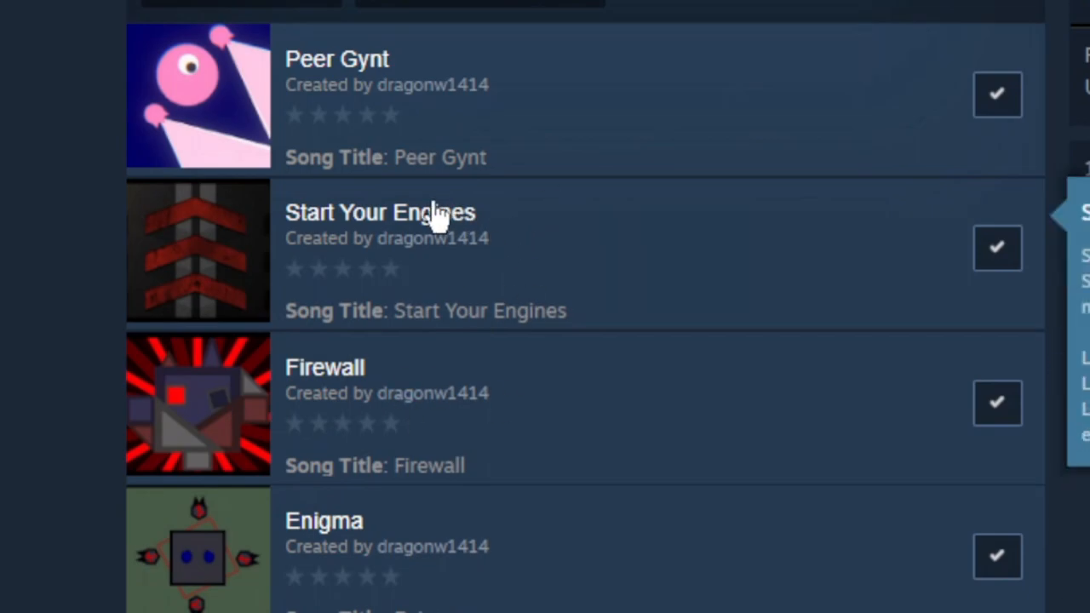
pyautogui.scroll(-3)
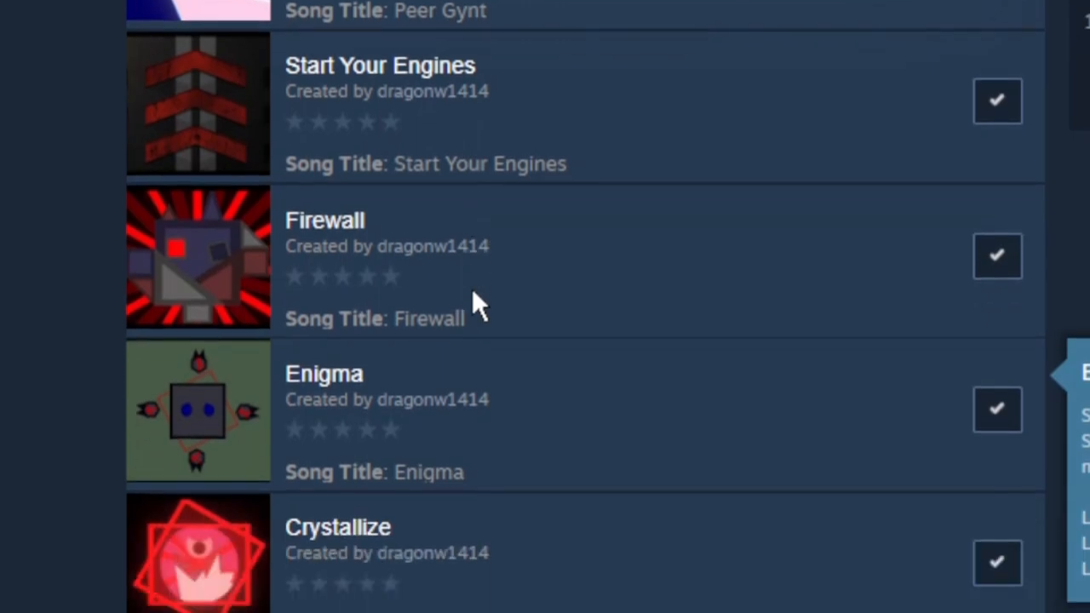
pyautogui.scroll(-3)
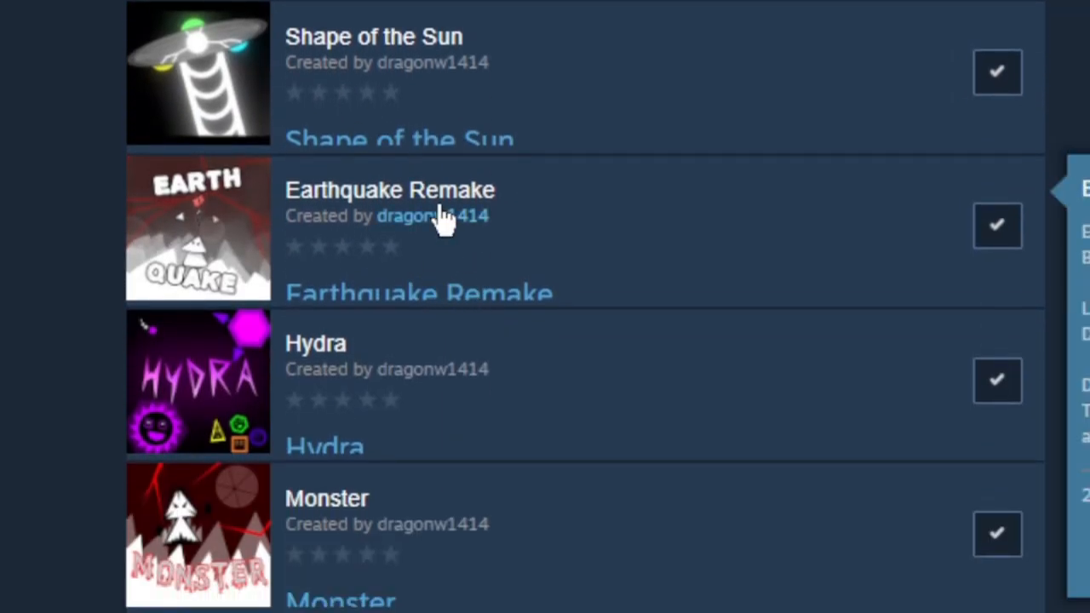
pyautogui.scroll(-3)
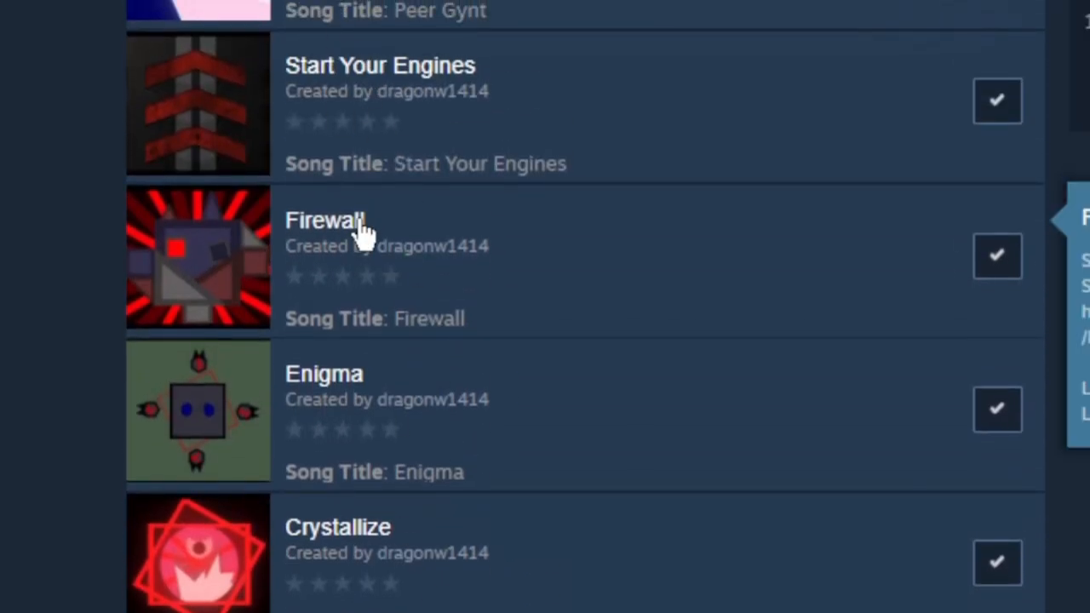
pyautogui.moveTo(332, 243)
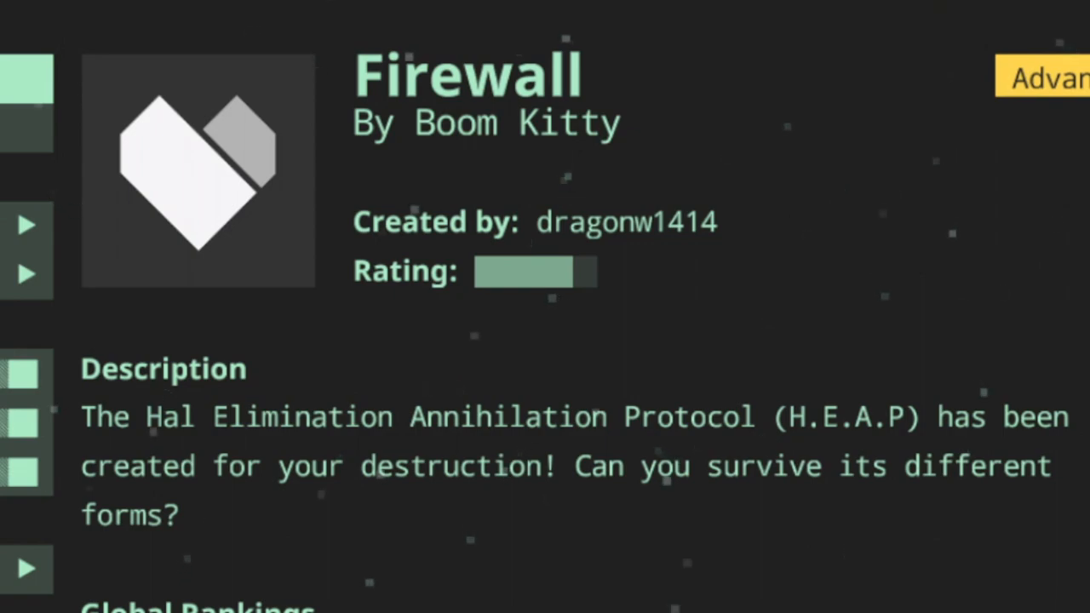
# Play the Firewall level by Boom Kitty through to its summary screen
pyautogui.click(26, 225)
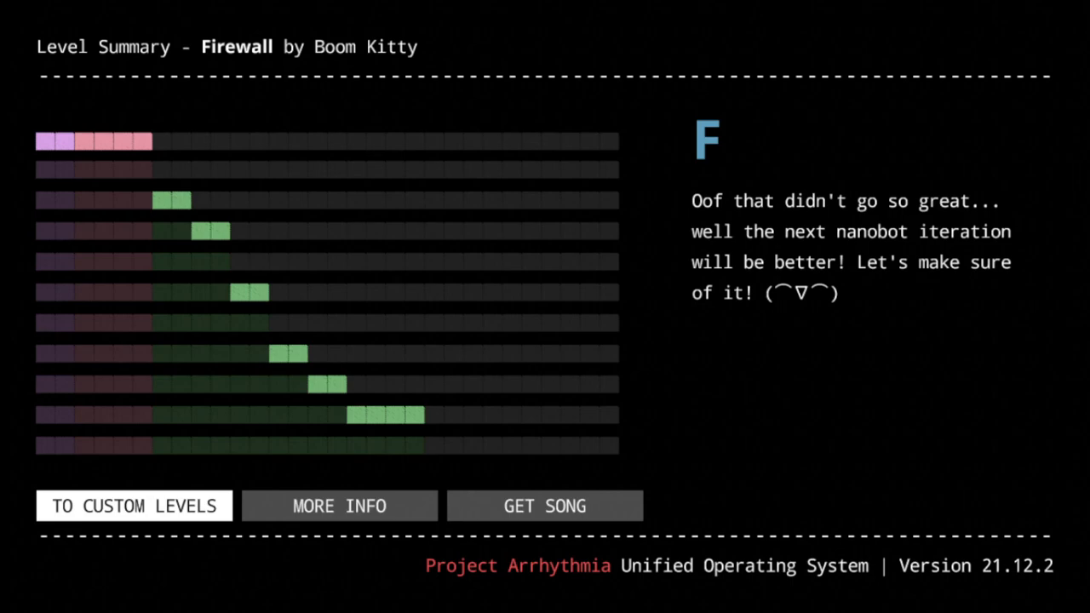
# Expand Firewall's summary to More Info, showing 08:27.111 total time
pyautogui.click(339, 504)
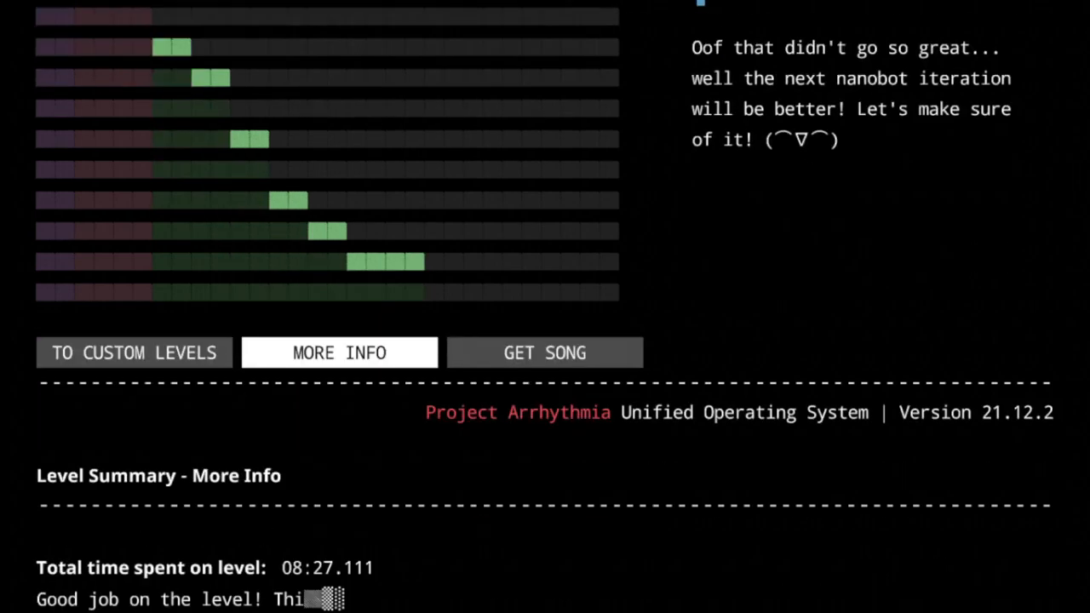
# Leave the summary and scroll the collection to Enigma, Crystallize and Meltdown
pyautogui.click(134, 351)
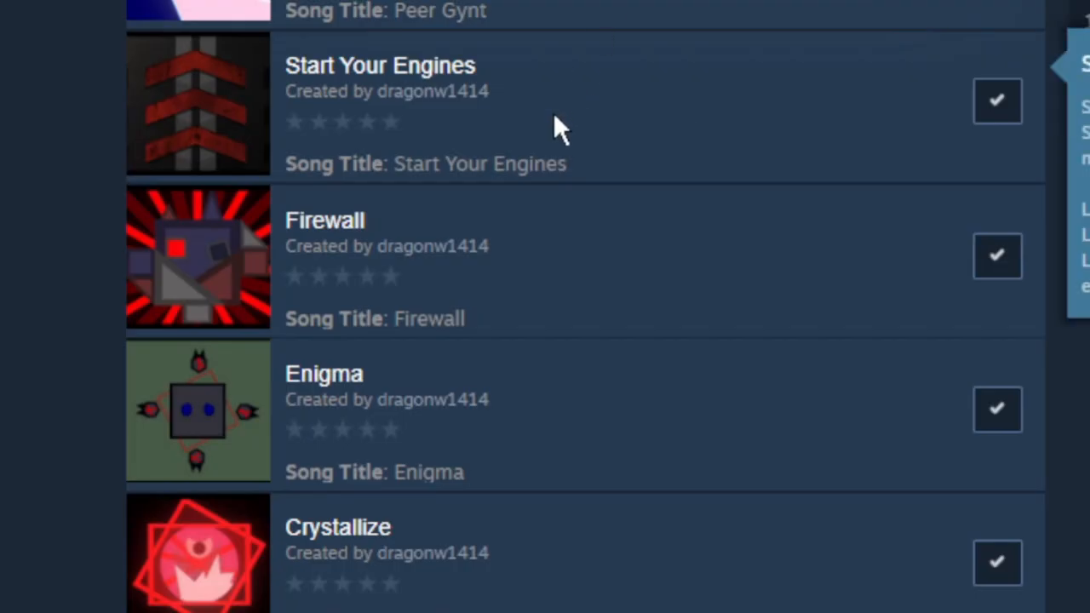
pyautogui.scroll(-3)
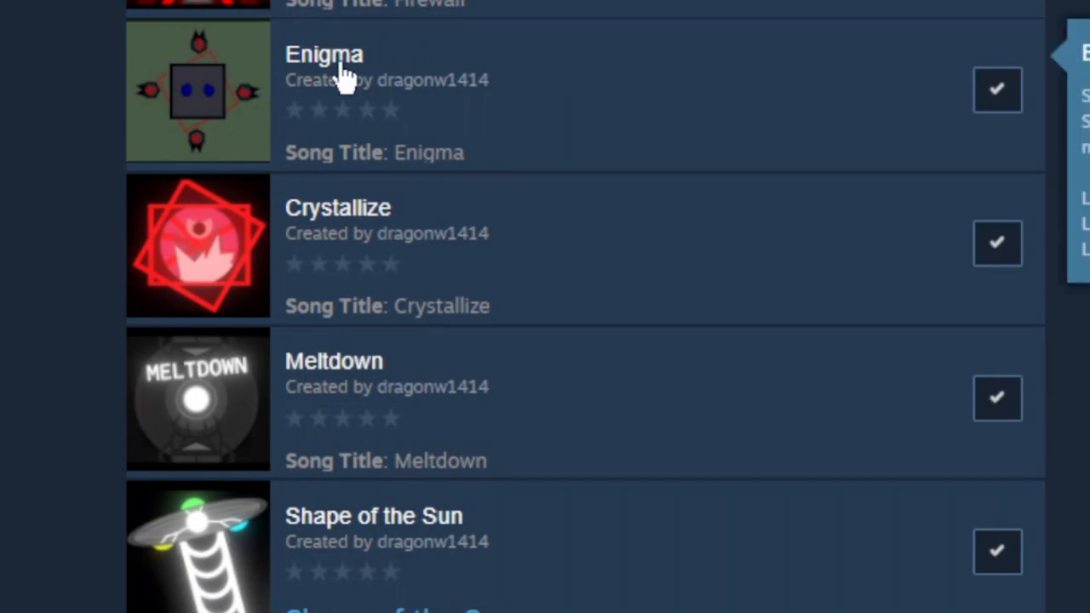
pyautogui.moveTo(319, 81)
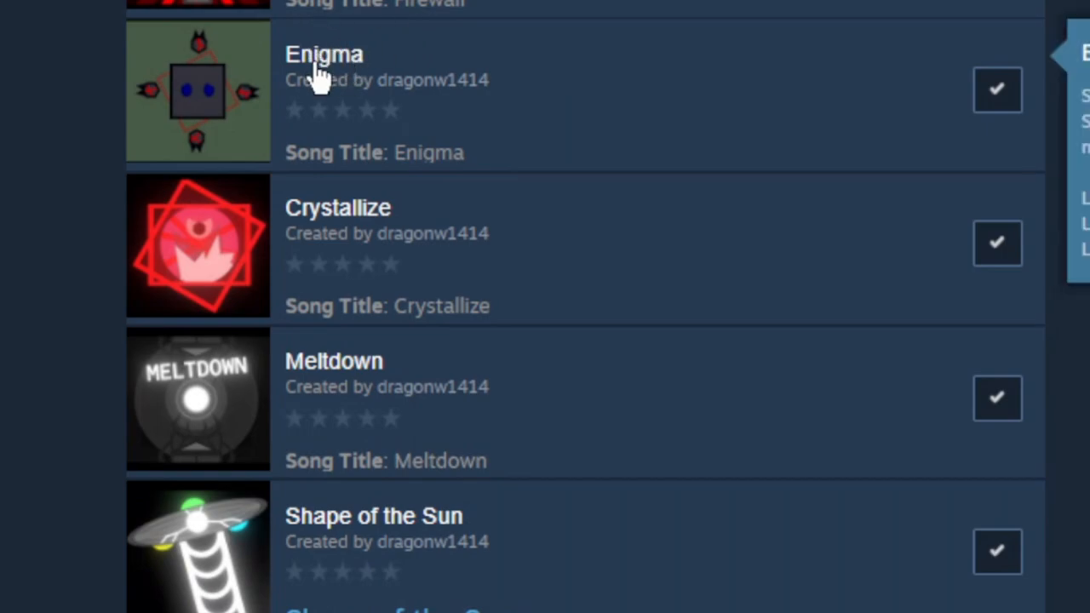
pyautogui.moveTo(367, 141)
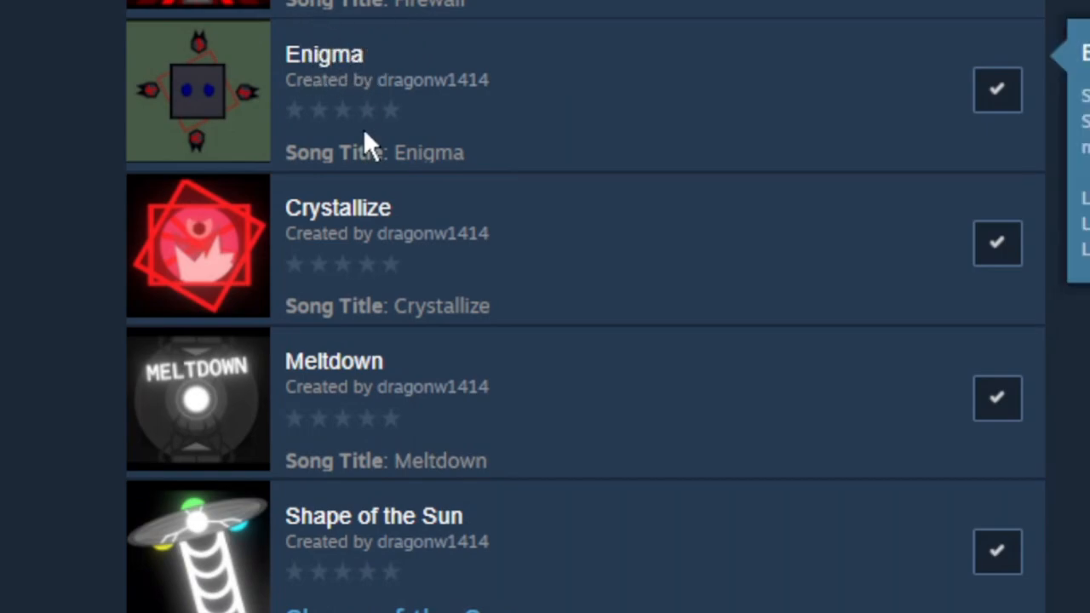
pyautogui.moveTo(123, 94)
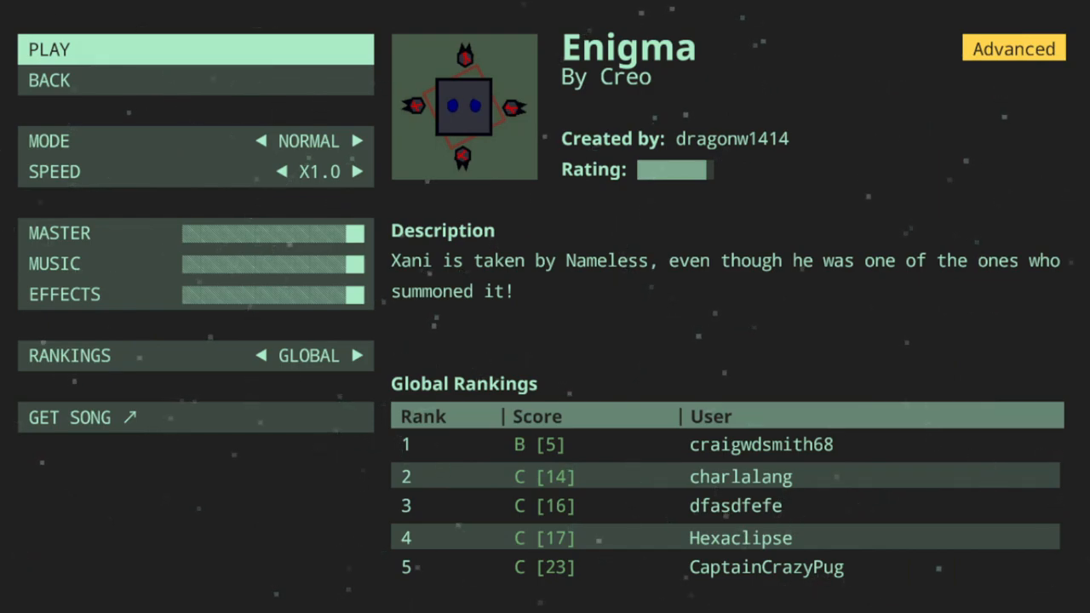
# Start Enigma on Normal mode at x1.0 speed
pyautogui.click(194, 48)
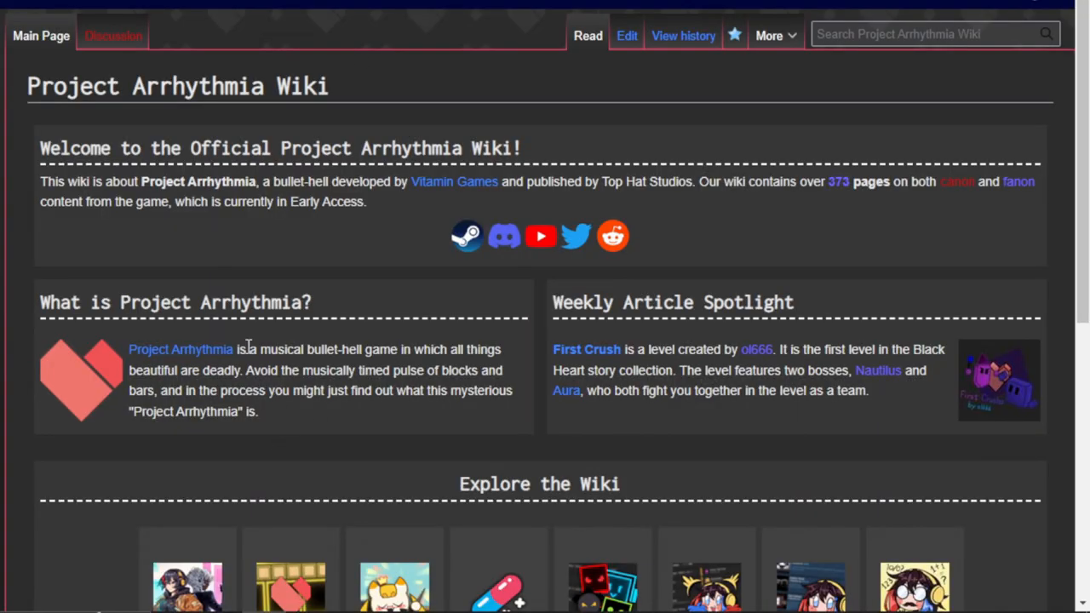
pyautogui.moveTo(296, 328)
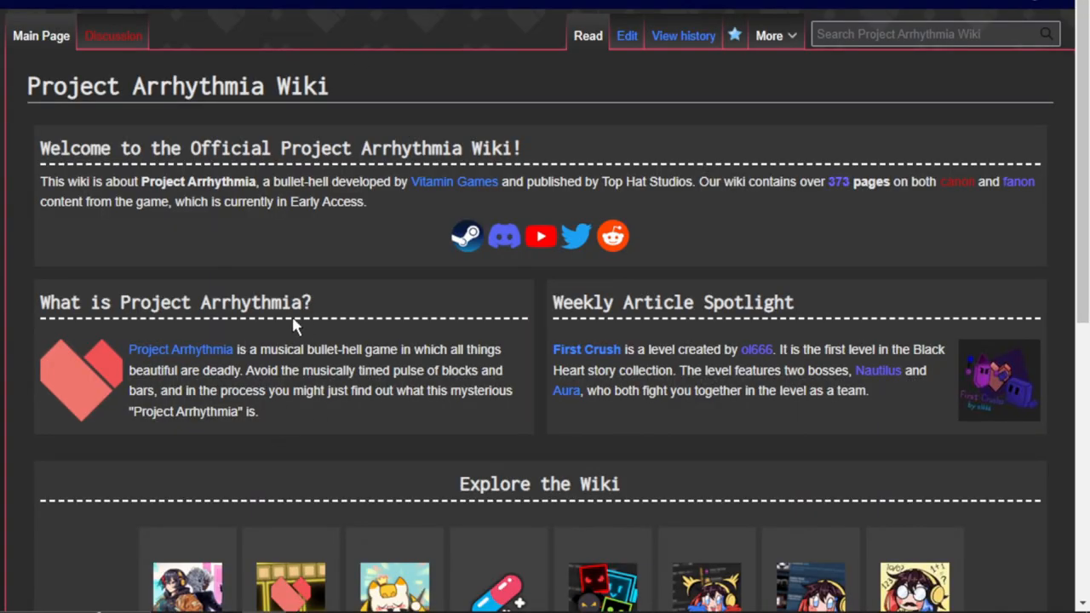
pyautogui.moveTo(149, 455)
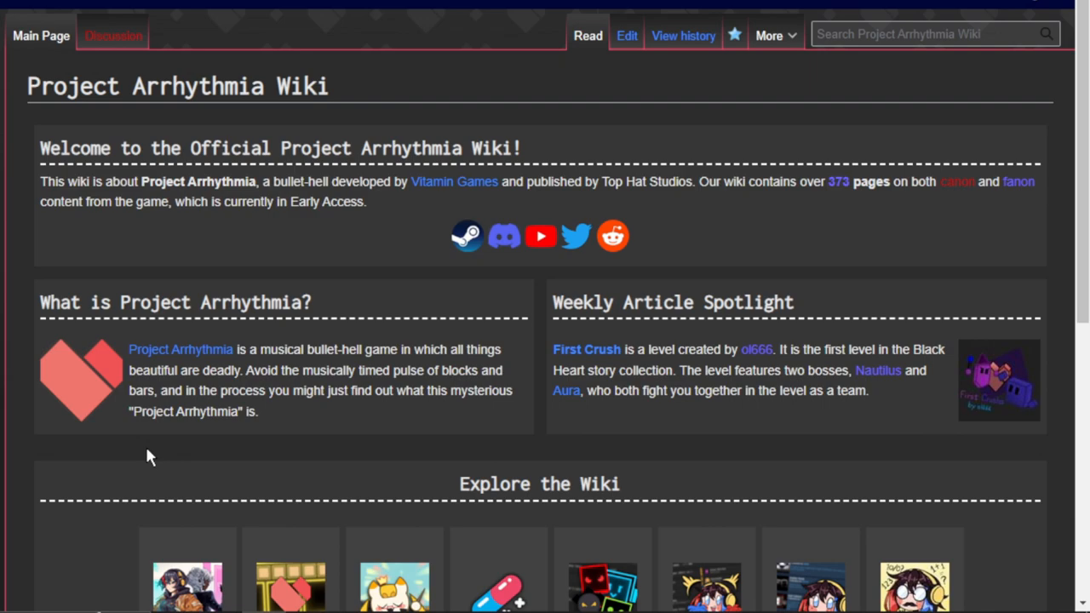
pyautogui.moveTo(546, 288)
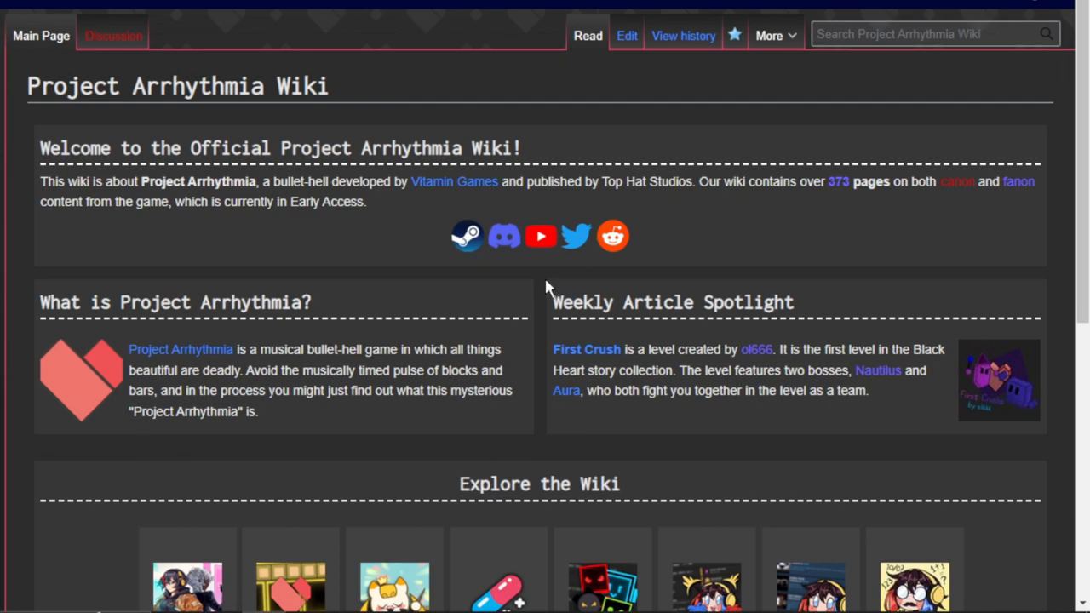
pyautogui.moveTo(106, 332)
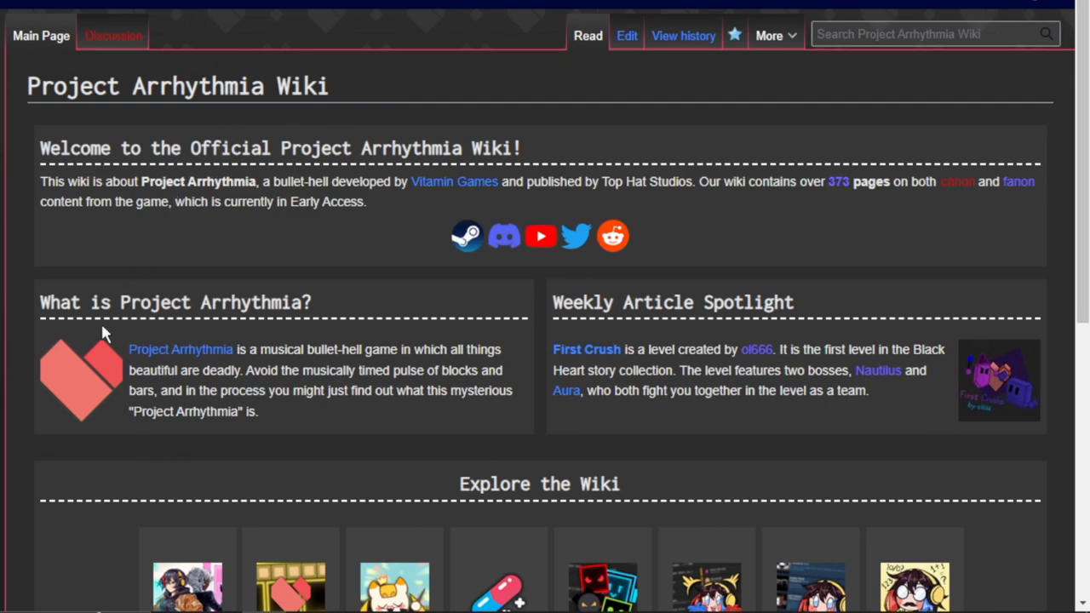
# Scroll down the wiki Main Page to reach the Wave character link
pyautogui.scroll(-3)
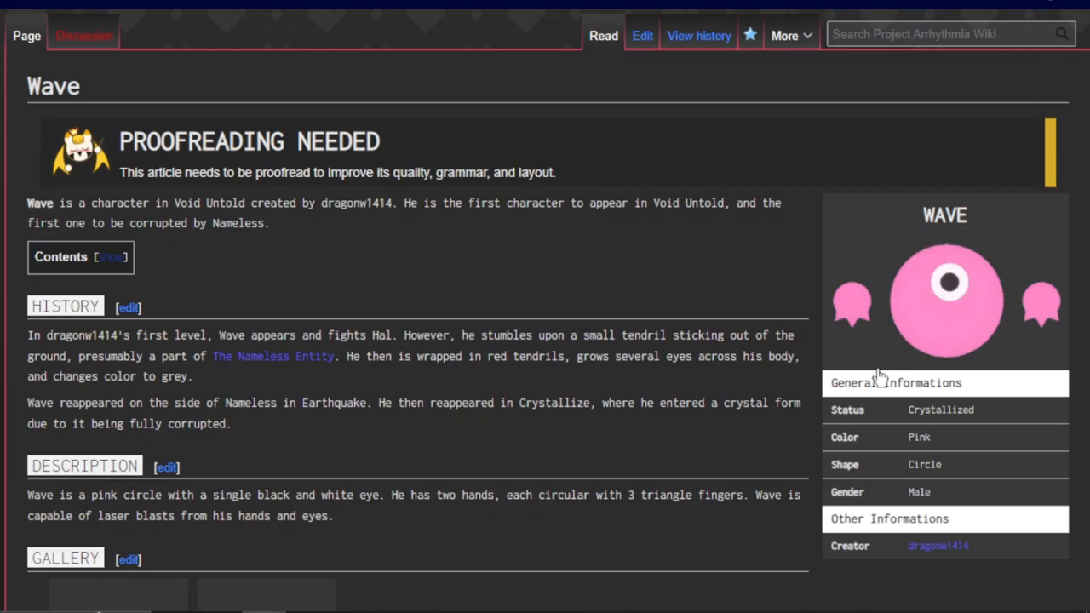
pyautogui.moveTo(489, 253)
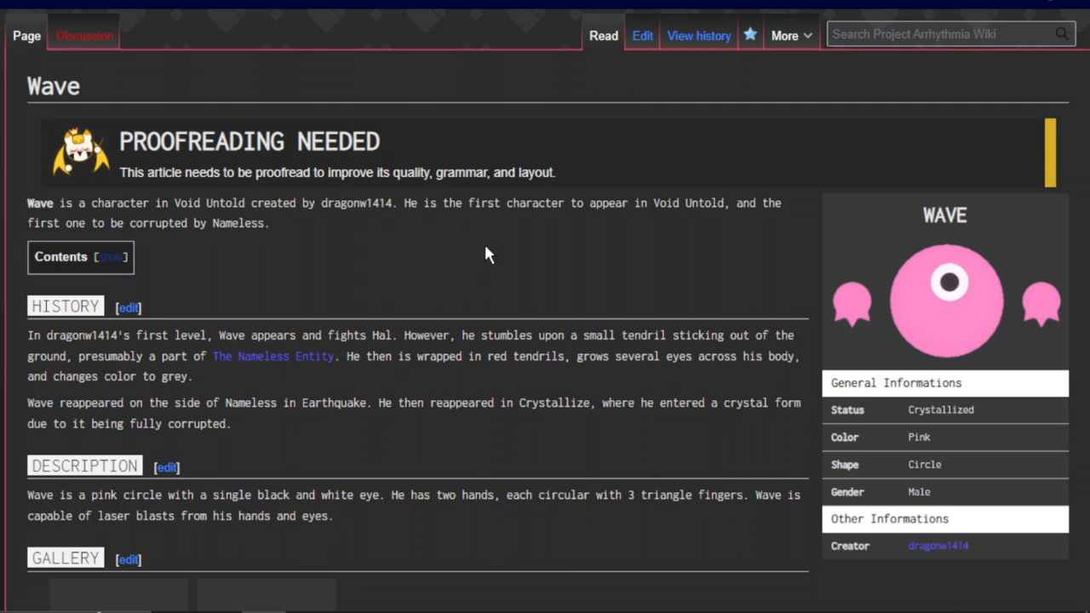
# Edit Wave's article with a font fix and summary, then open The Nameless Entity
pyautogui.click(641, 35)
pyautogui.write('fixed th')
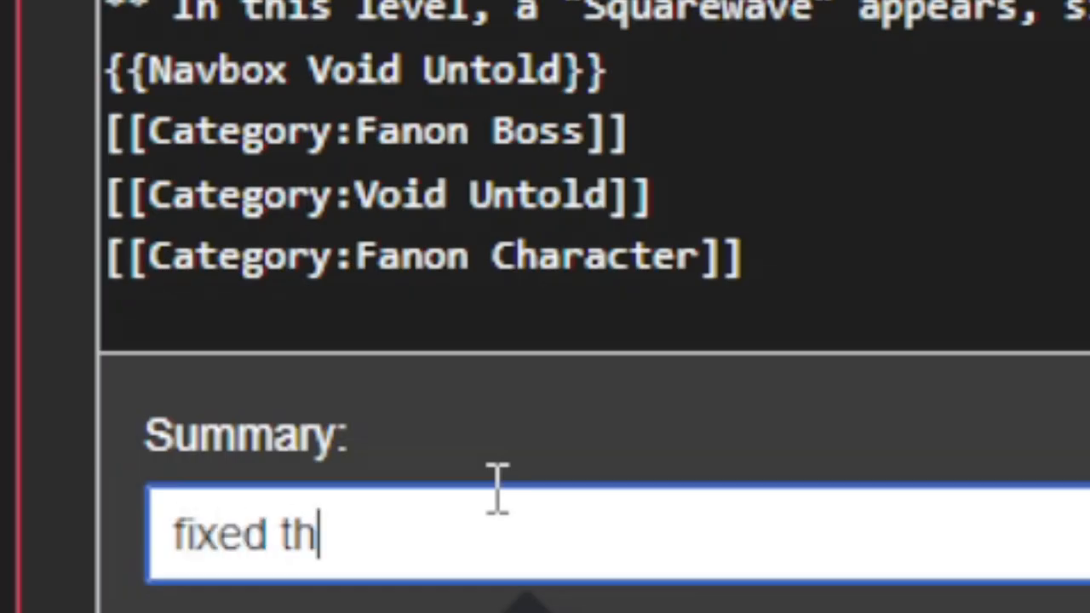
pyautogui.write('font (this is an e')
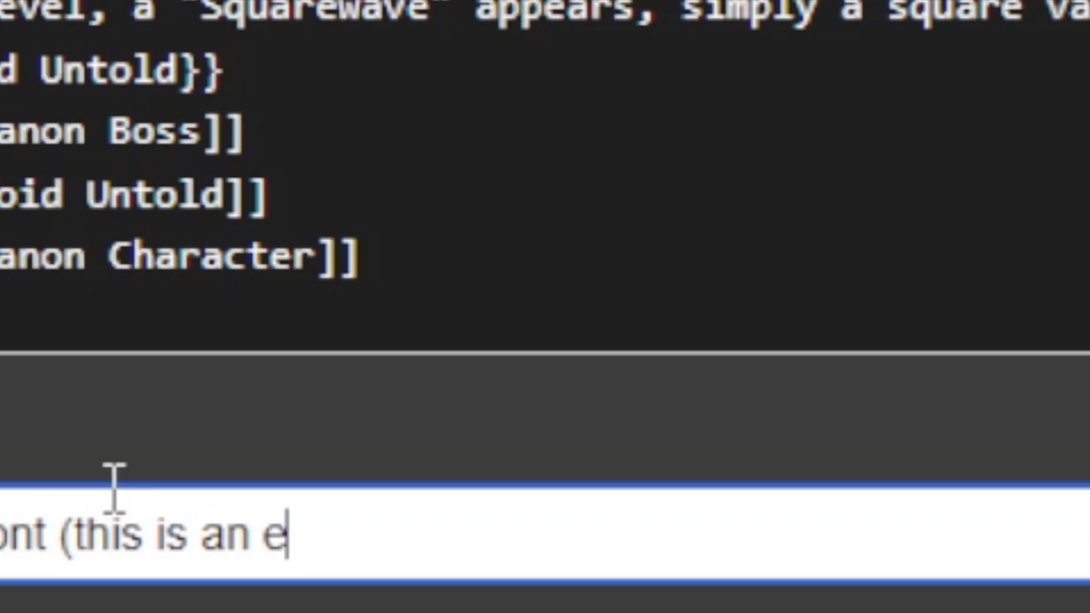
pyautogui.write('dit i am doing durin')
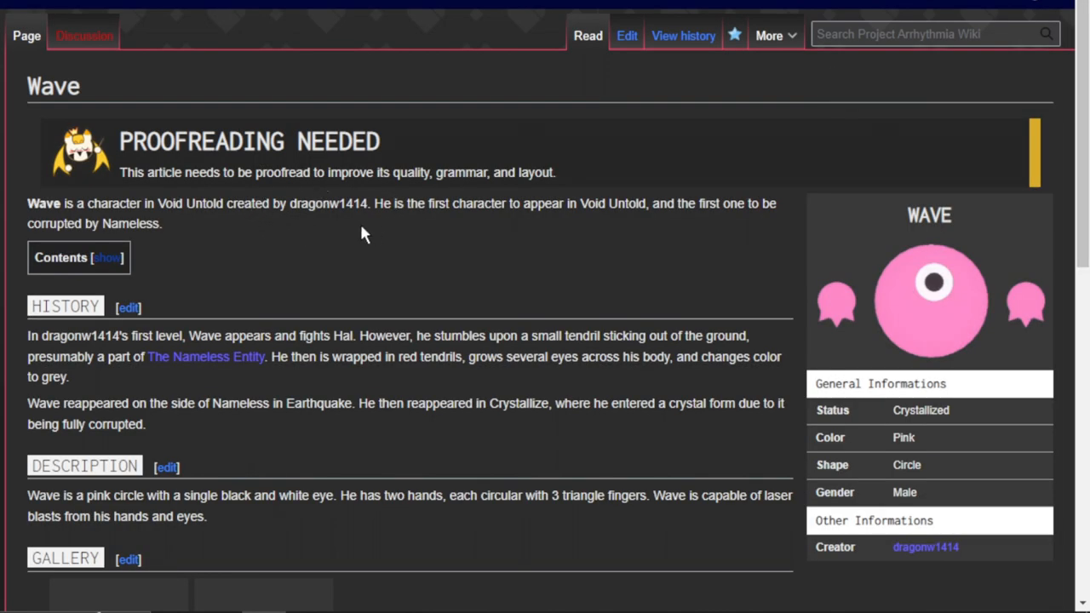
pyautogui.scroll(-3)
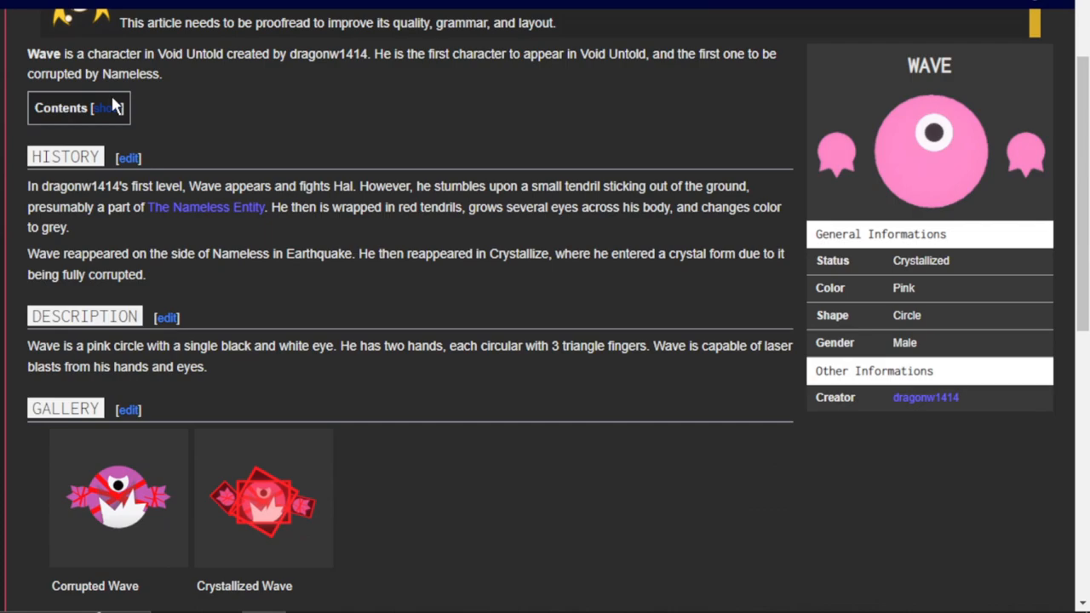
pyautogui.click(206, 207)
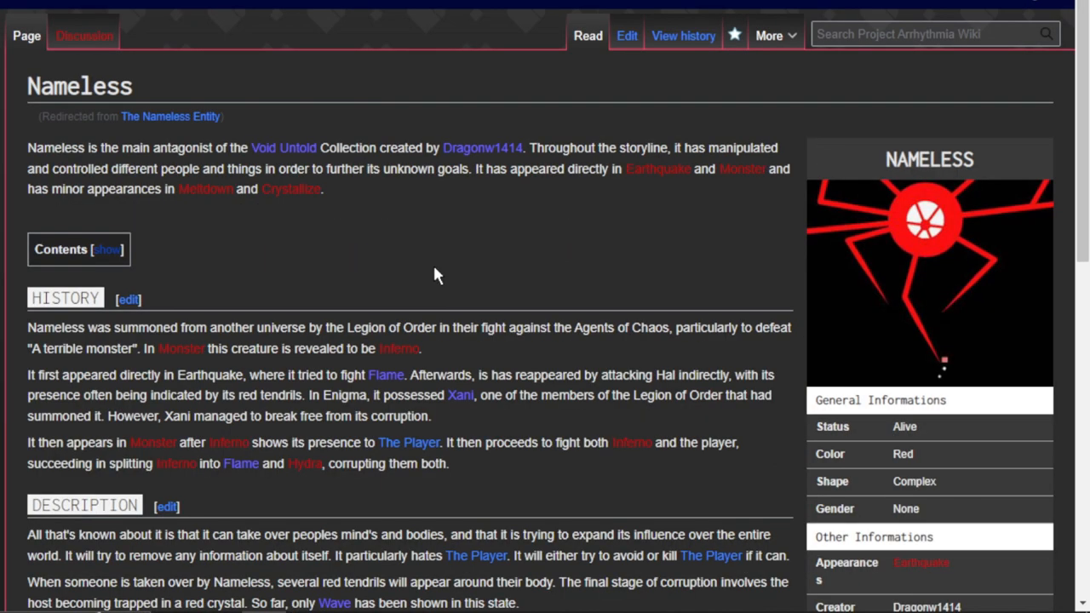
pyautogui.moveTo(432, 164)
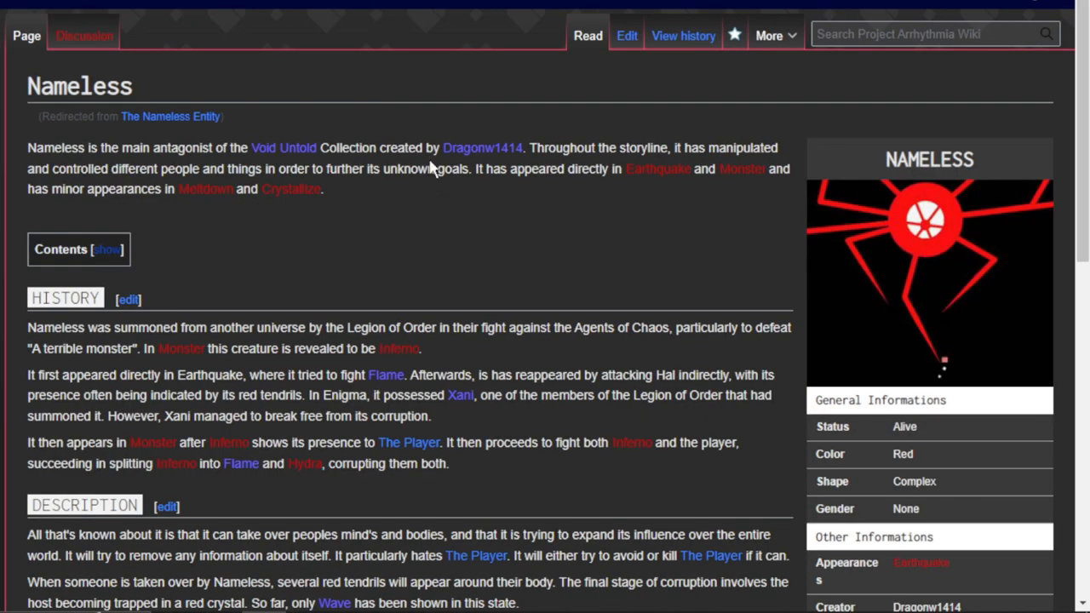
pyautogui.moveTo(291, 188)
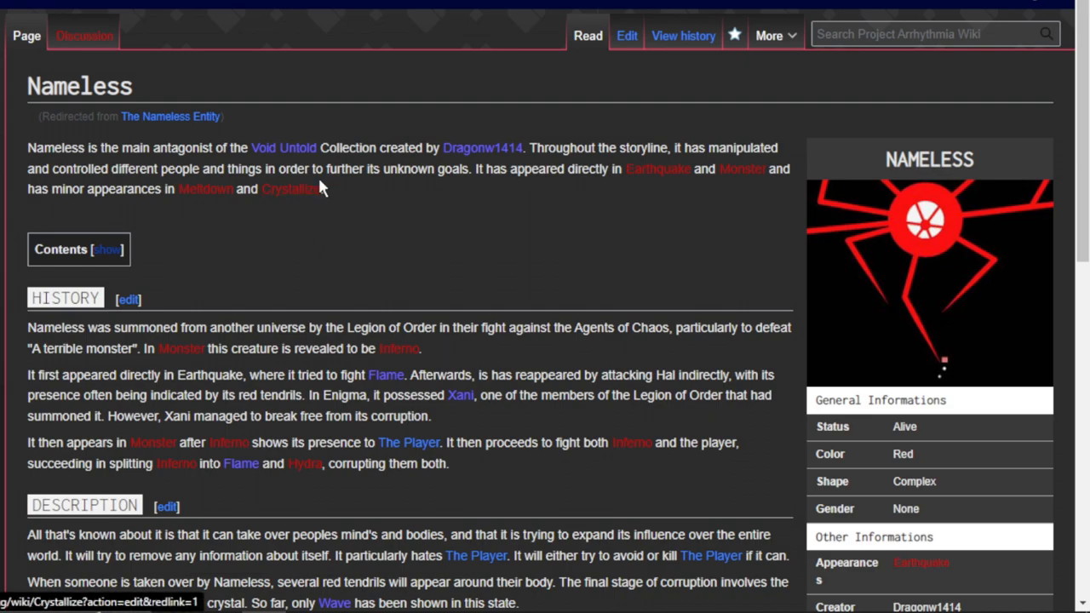
pyautogui.moveTo(365, 281)
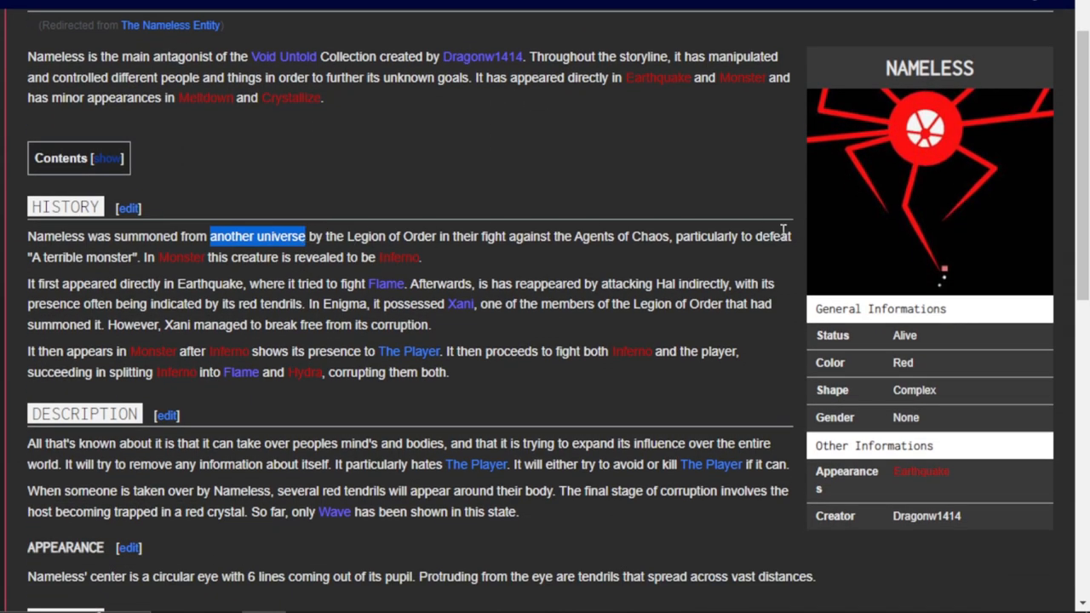
pyautogui.moveTo(877, 109)
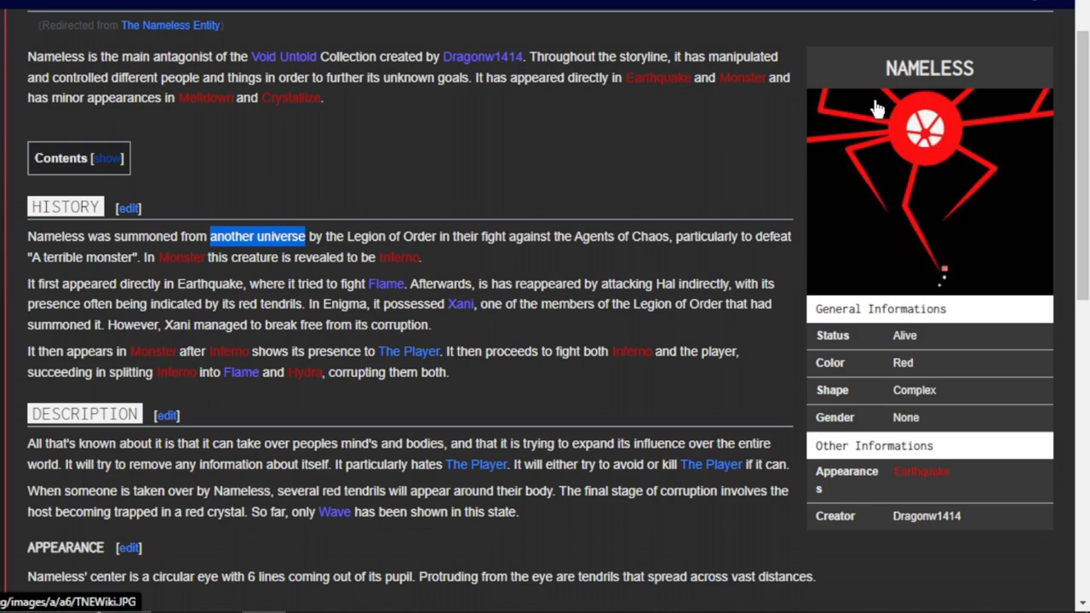
pyautogui.moveTo(419, 239)
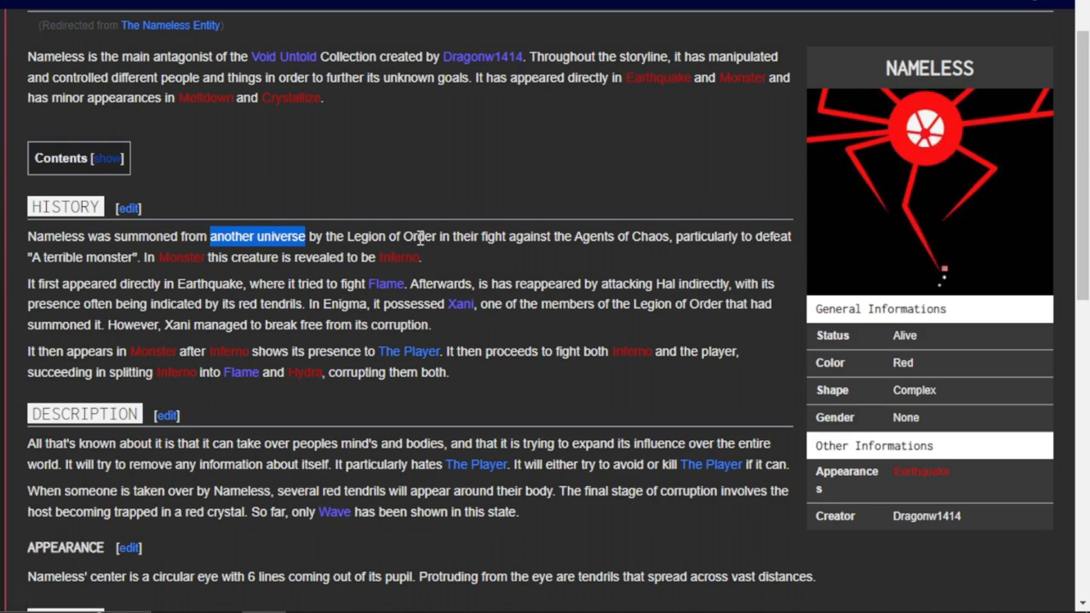
pyautogui.doubleClick(389, 236)
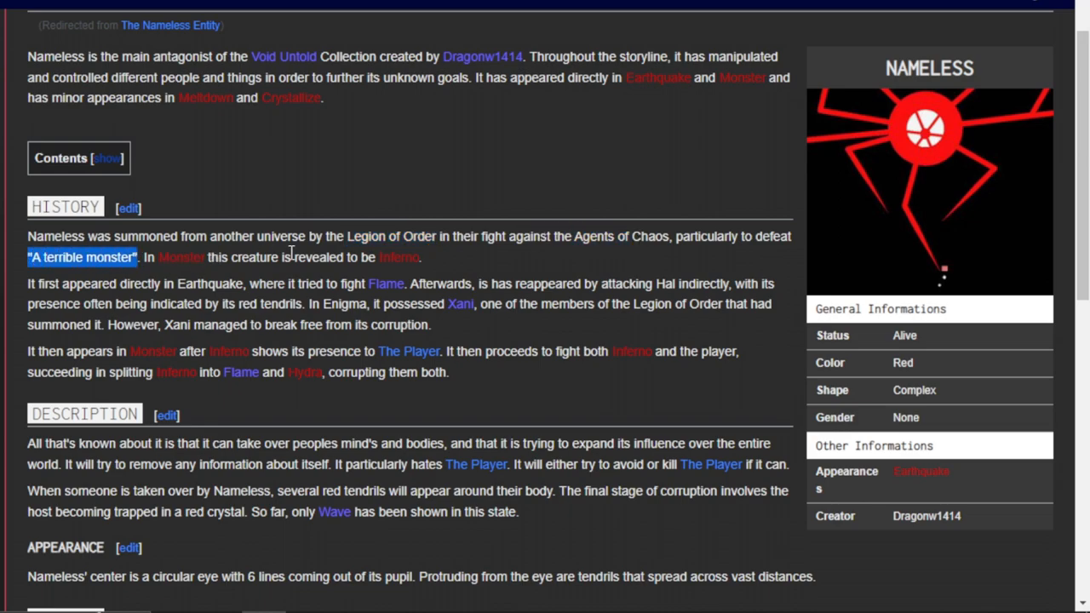
pyautogui.moveTo(400, 257)
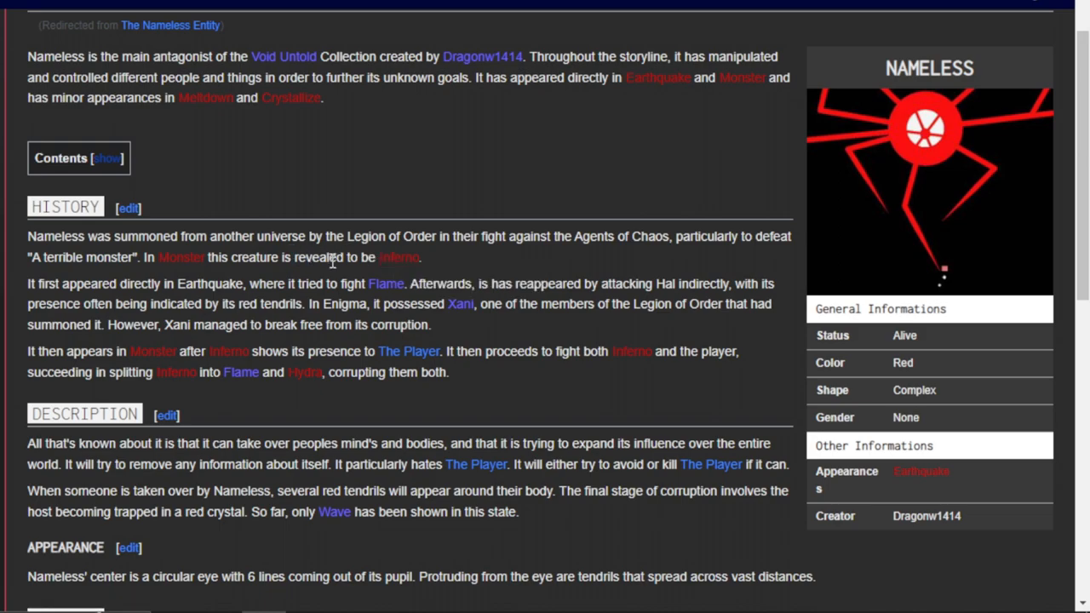
pyautogui.moveTo(457, 260)
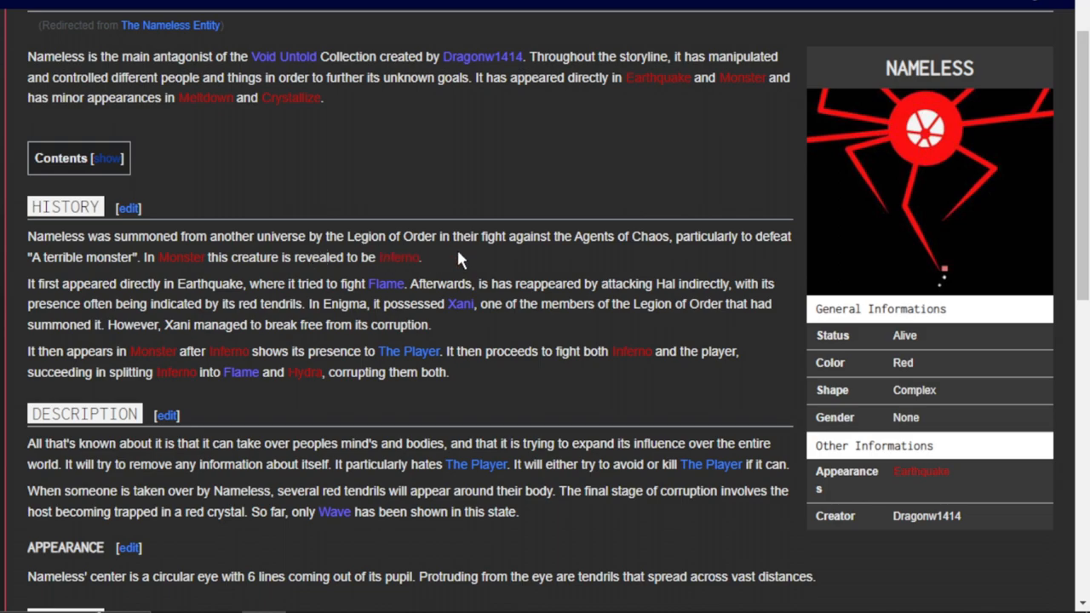
pyautogui.moveTo(525, 272)
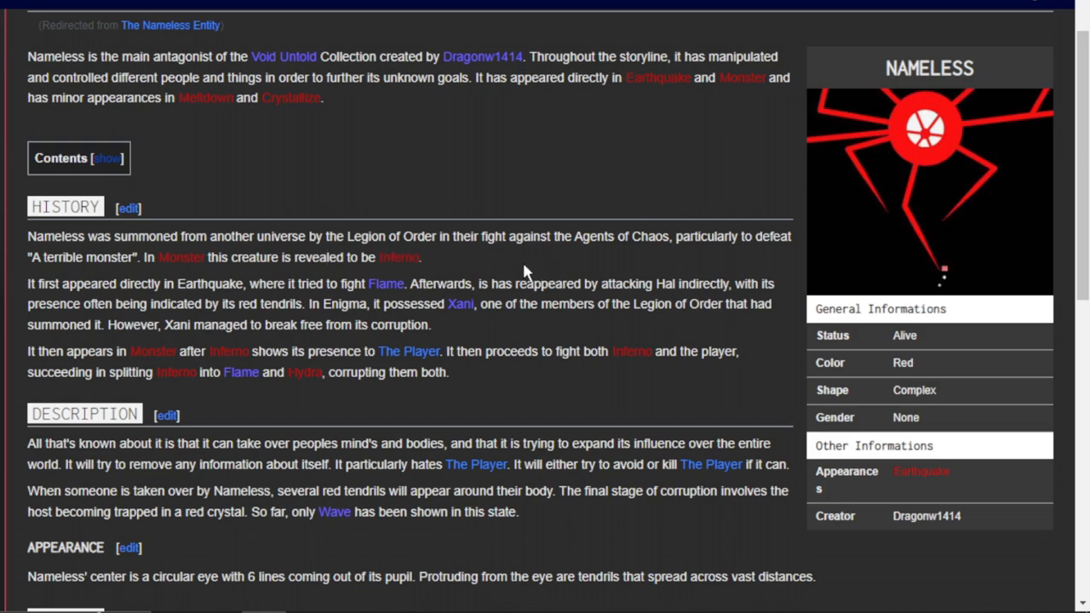
pyautogui.moveTo(610, 269)
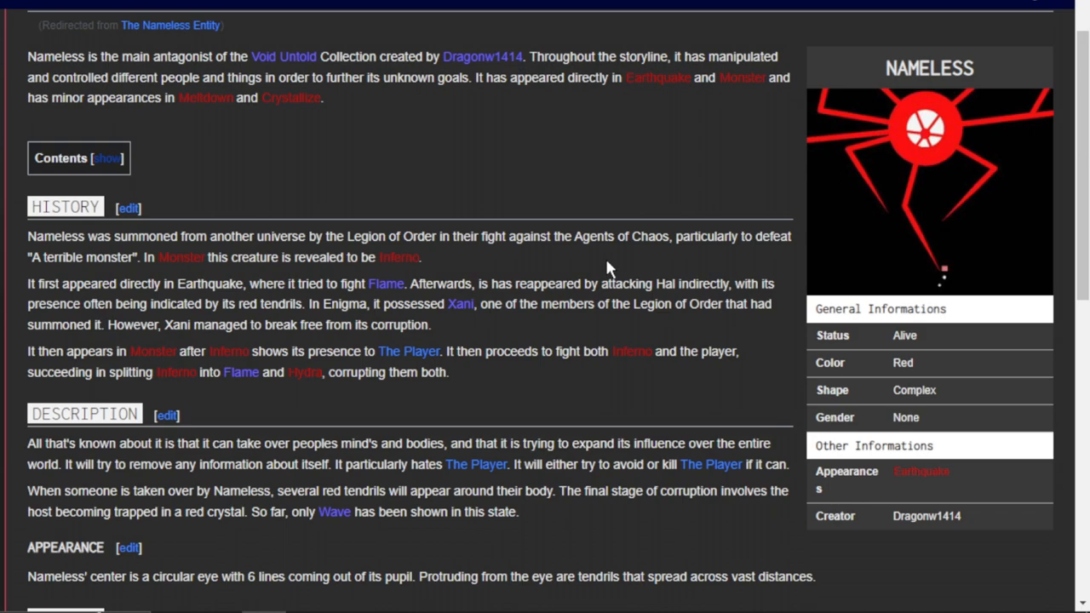
pyautogui.moveTo(233, 277)
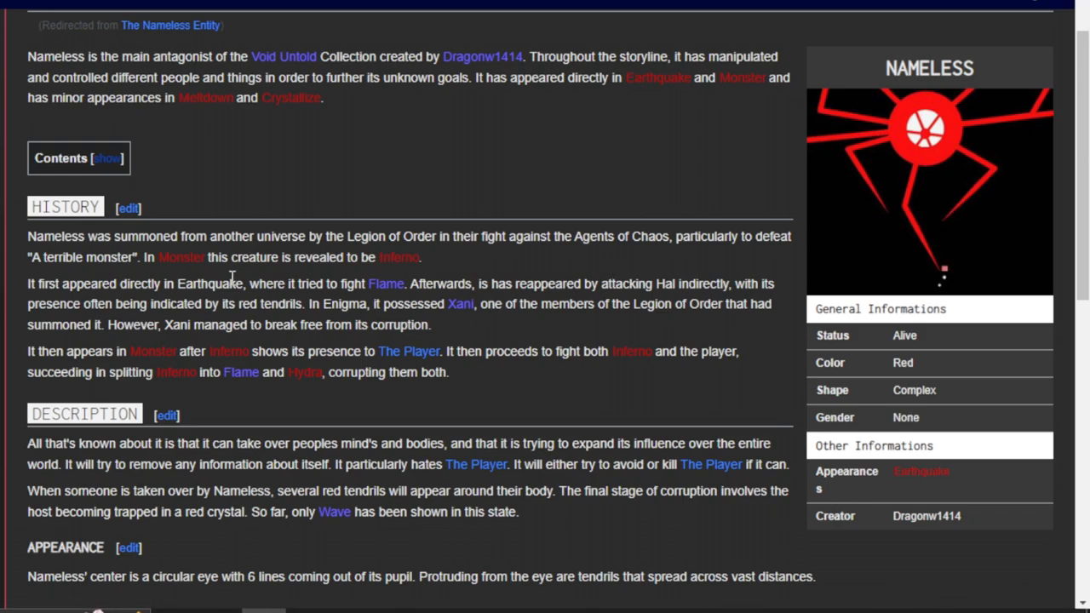
pyautogui.moveTo(620, 282)
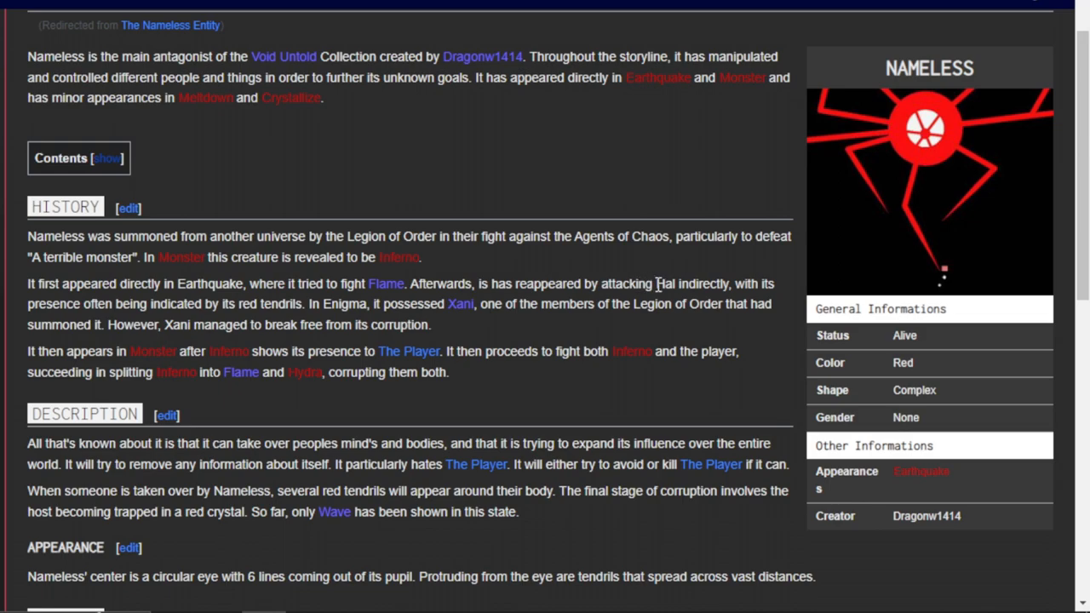
pyautogui.moveTo(407, 303)
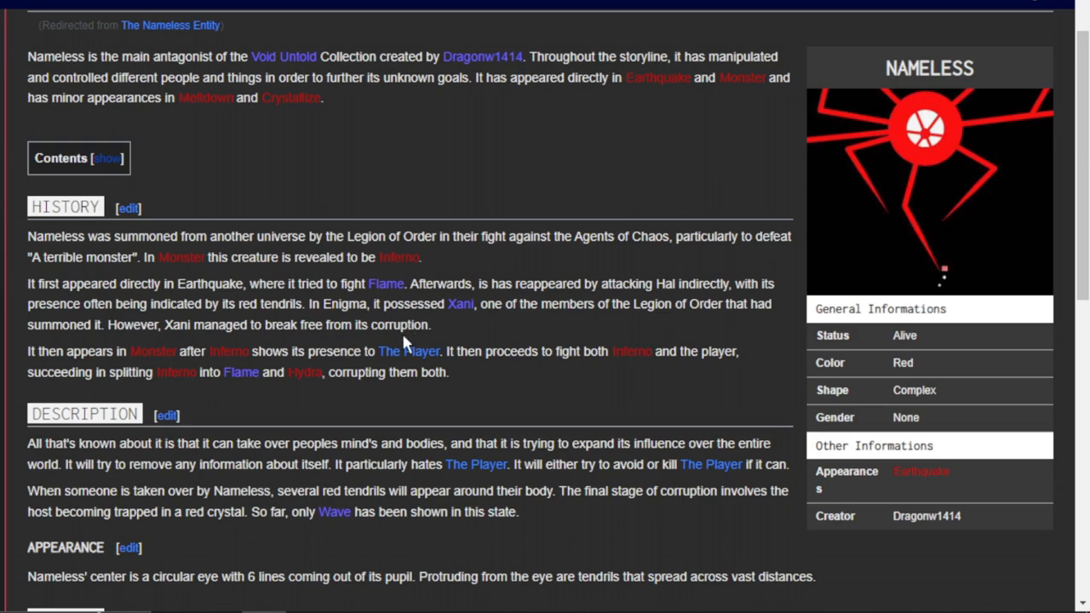
pyautogui.moveTo(724, 240)
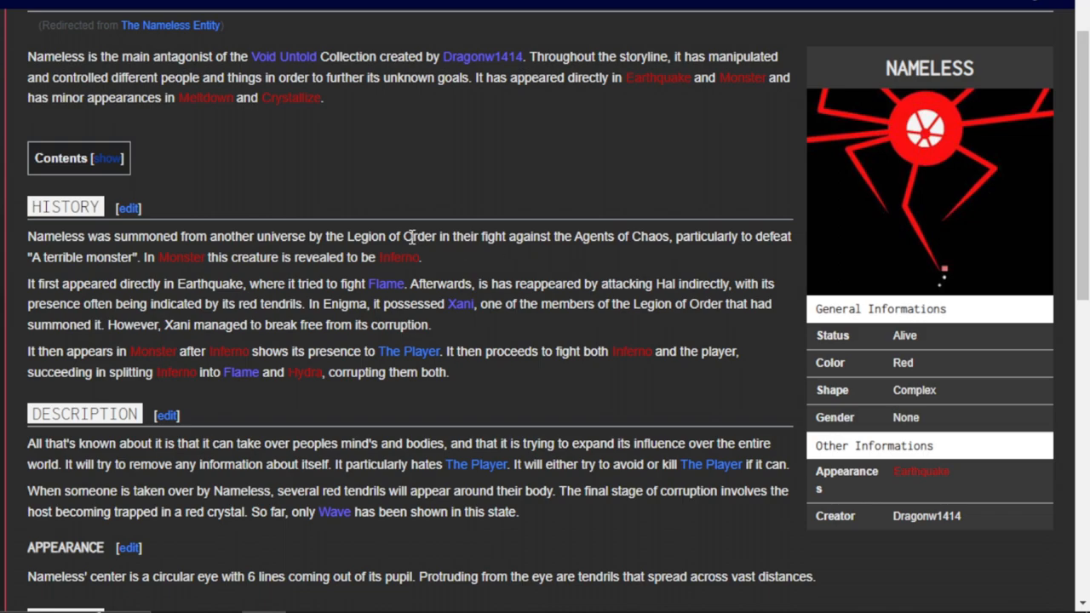
pyautogui.moveTo(628, 256)
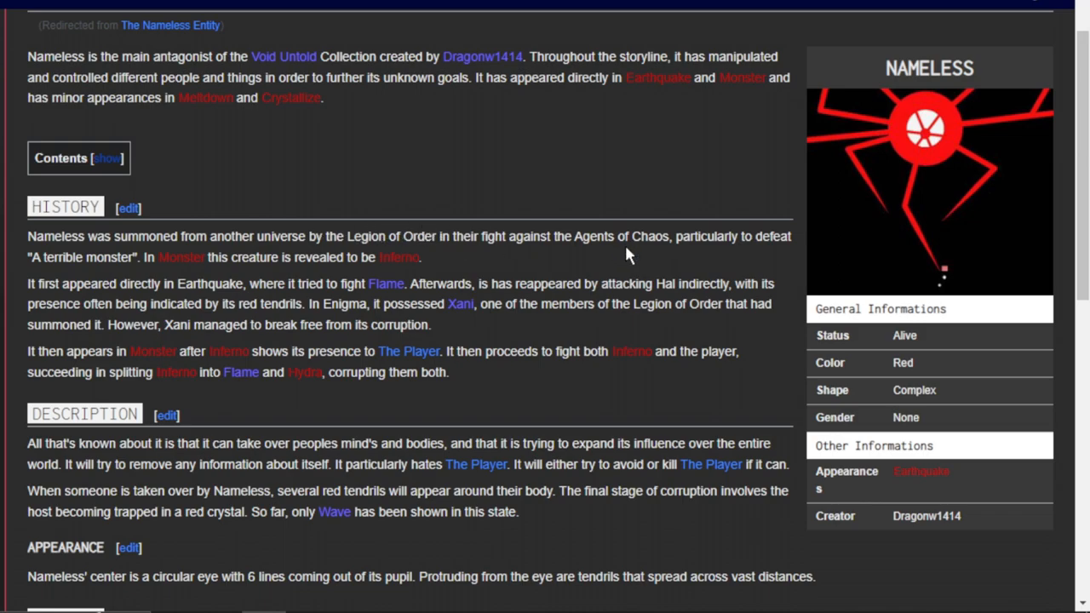
pyautogui.moveTo(600, 277)
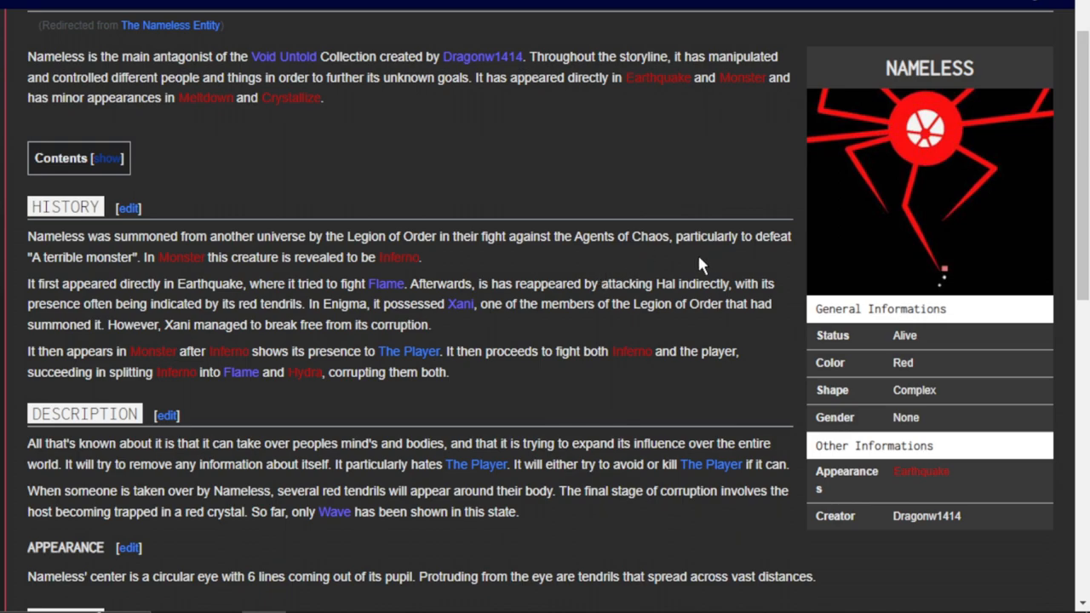
# Scroll the Nameless page down to Gallery and Trivia, and highlight the trivia note starting 'One'
pyautogui.scroll(-3)
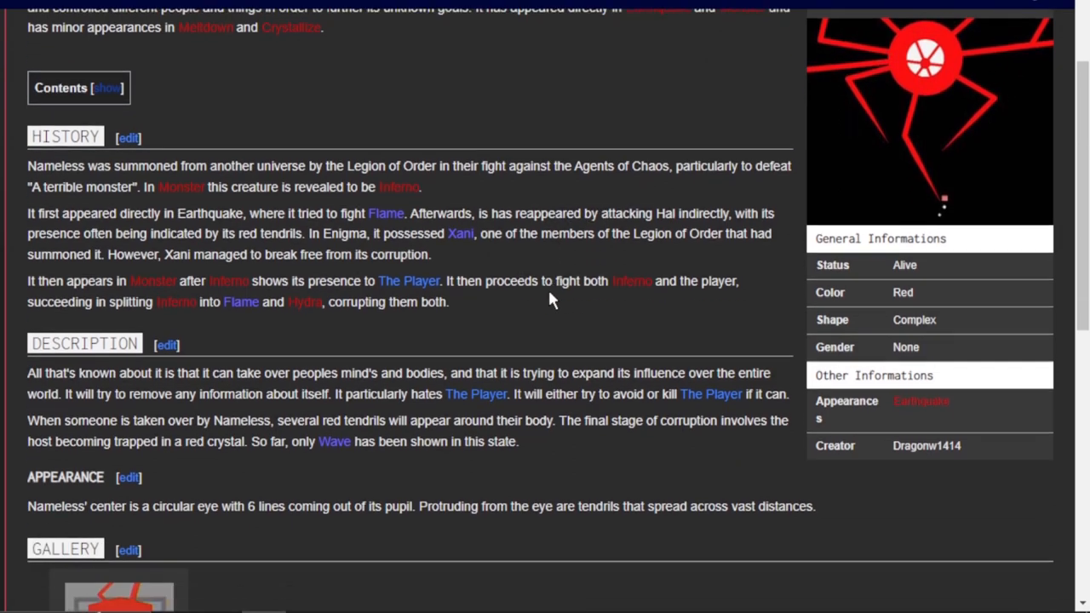
pyautogui.scroll(-3)
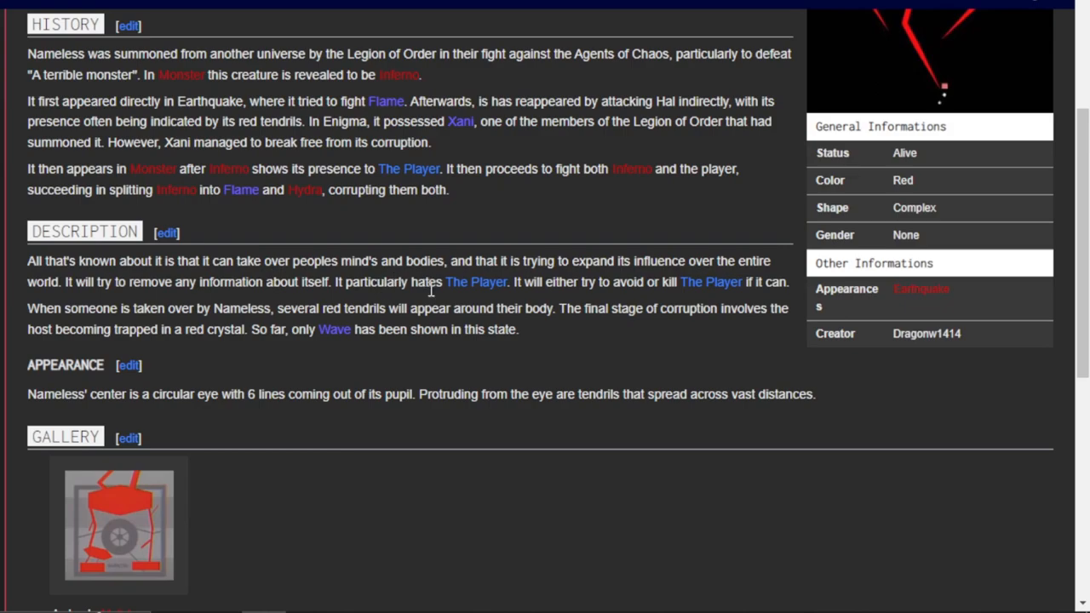
pyautogui.scroll(-3)
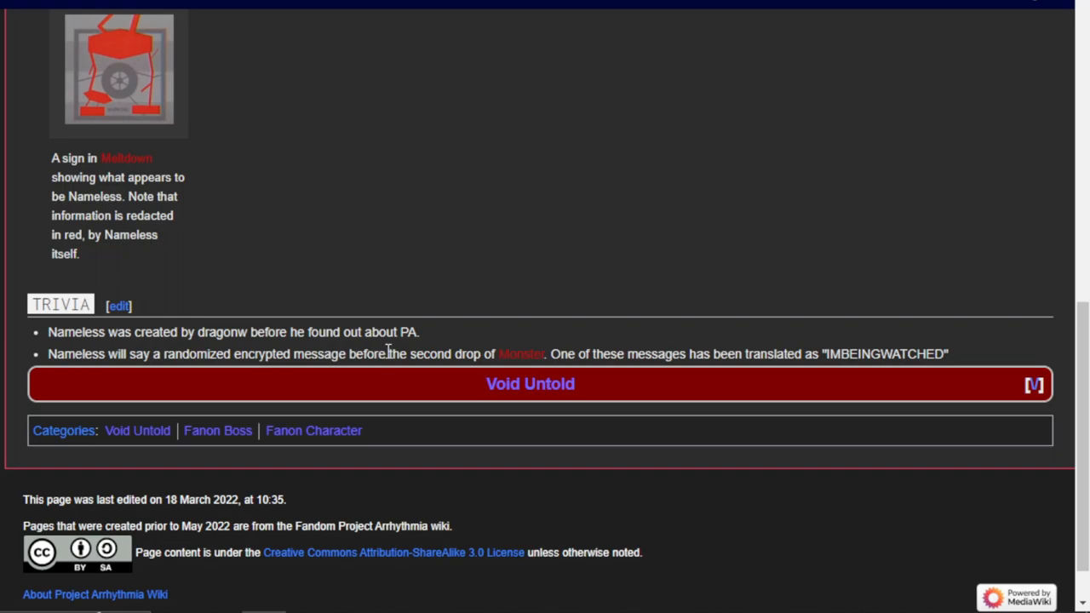
pyautogui.doubleClick(561, 353)
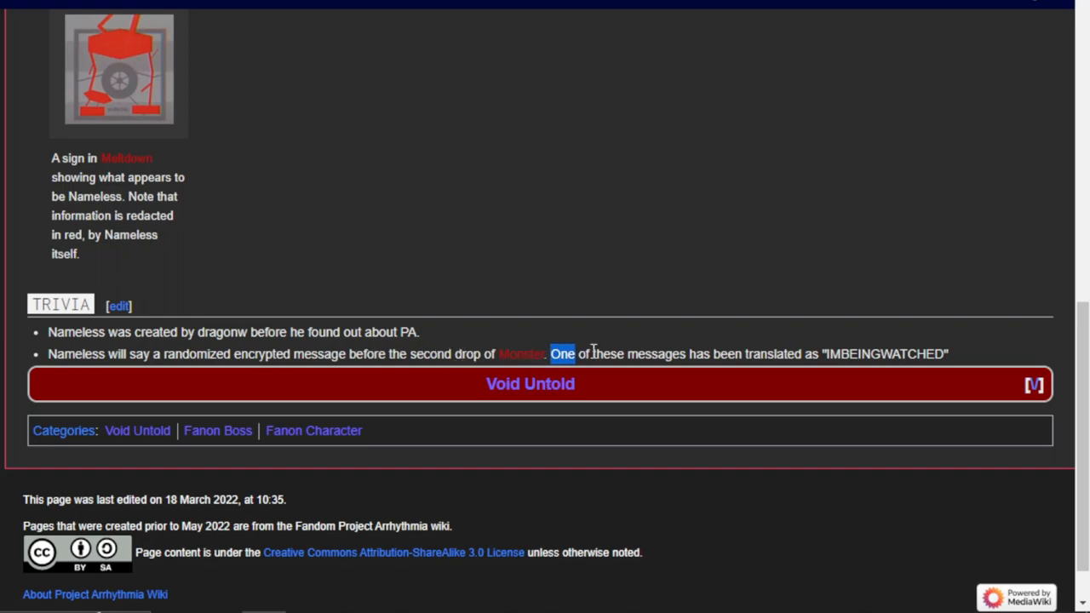
pyautogui.moveTo(562, 353); pyautogui.dragTo(948, 353)
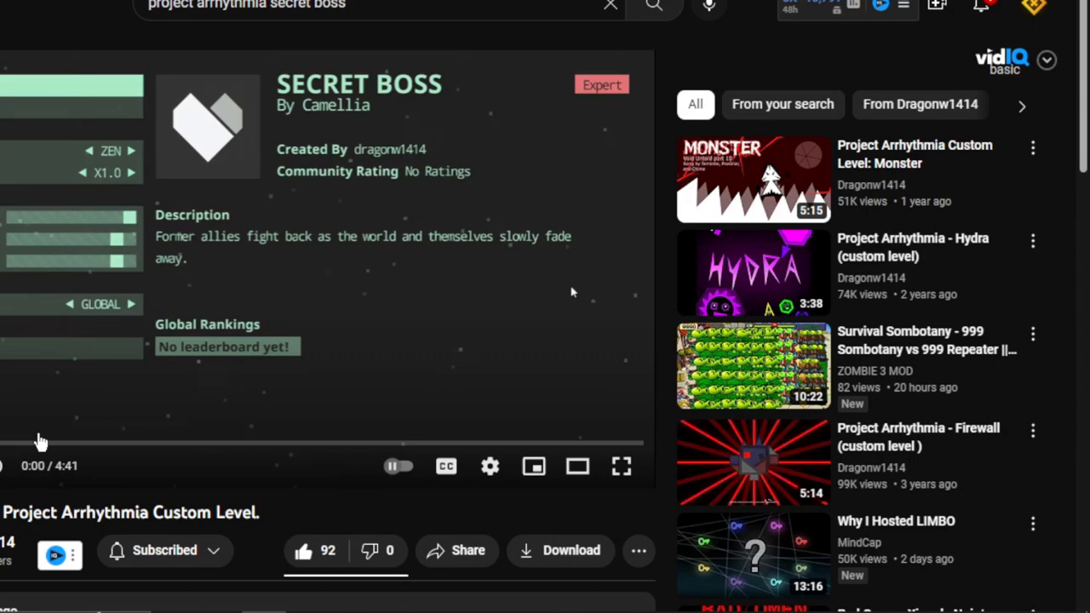
pyautogui.moveTo(363, 77)
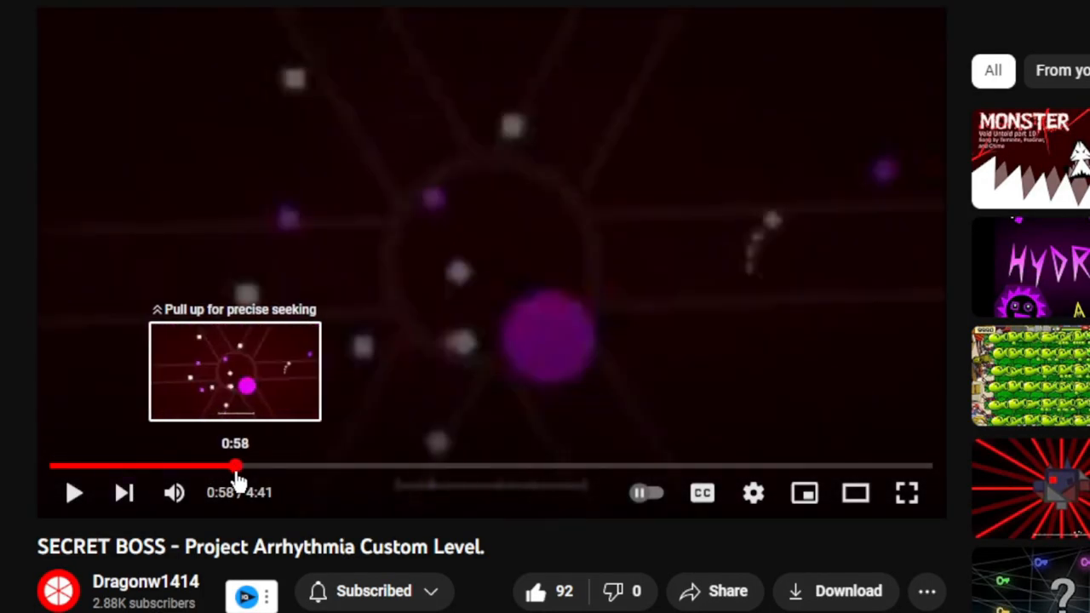
# Seek the Secret Boss video to about 1:28 and pause on the 'I SHOULDN'T EXIST' scene
pyautogui.moveTo(235, 466); pyautogui.dragTo(330, 466)
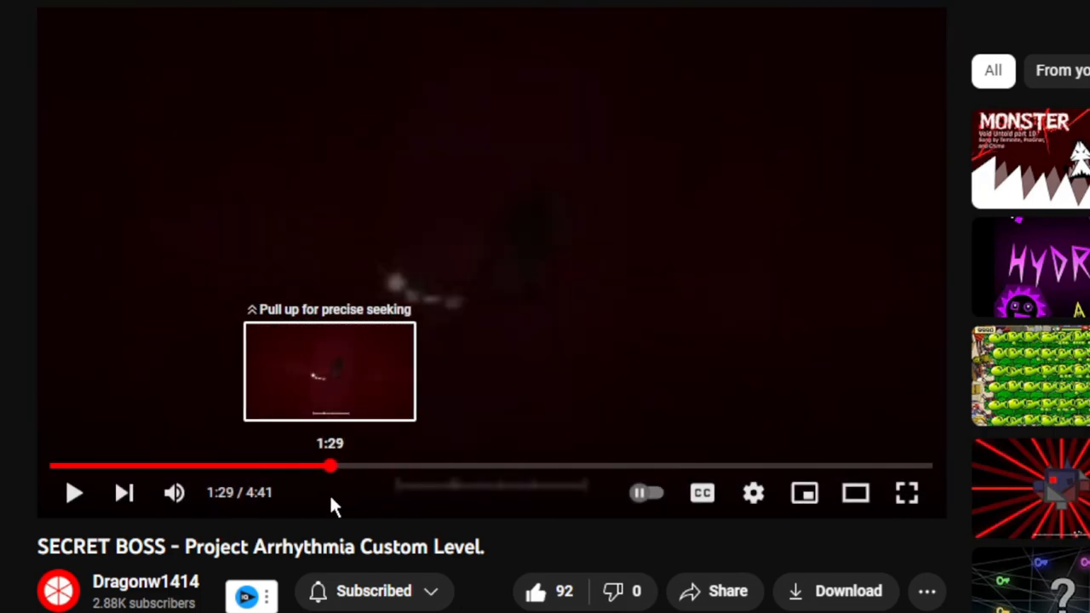
pyautogui.moveTo(330, 466); pyautogui.dragTo(302, 465)
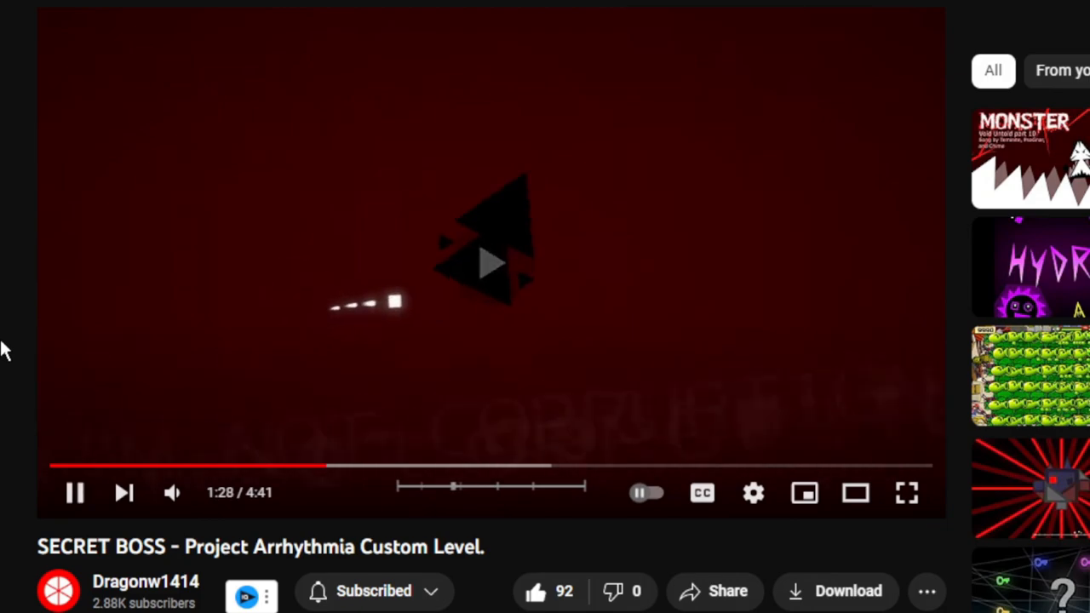
pyautogui.click(74, 492)
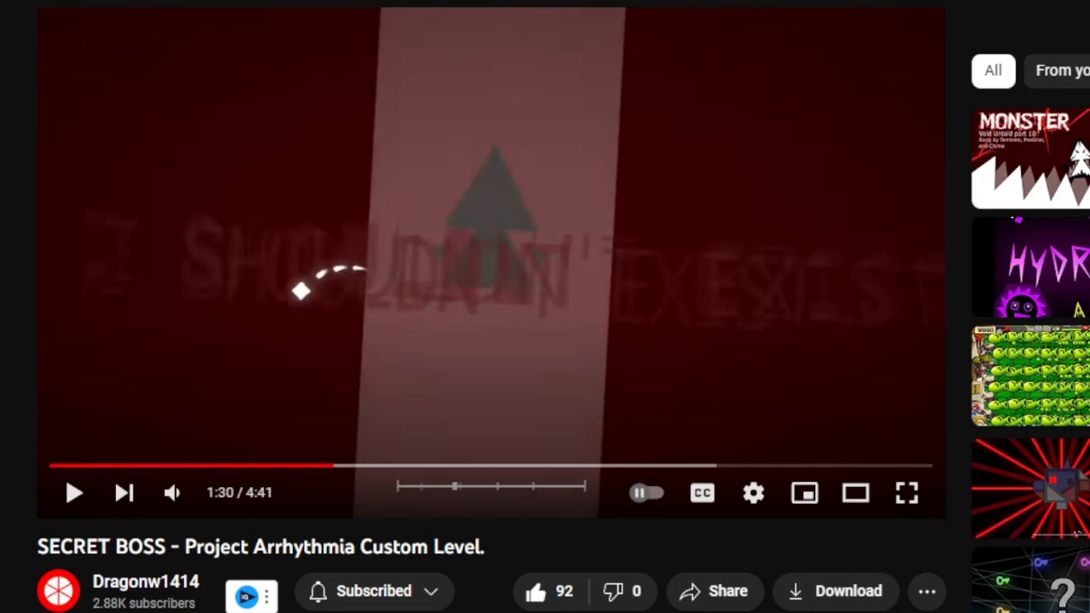
pyautogui.moveTo(424, 464)
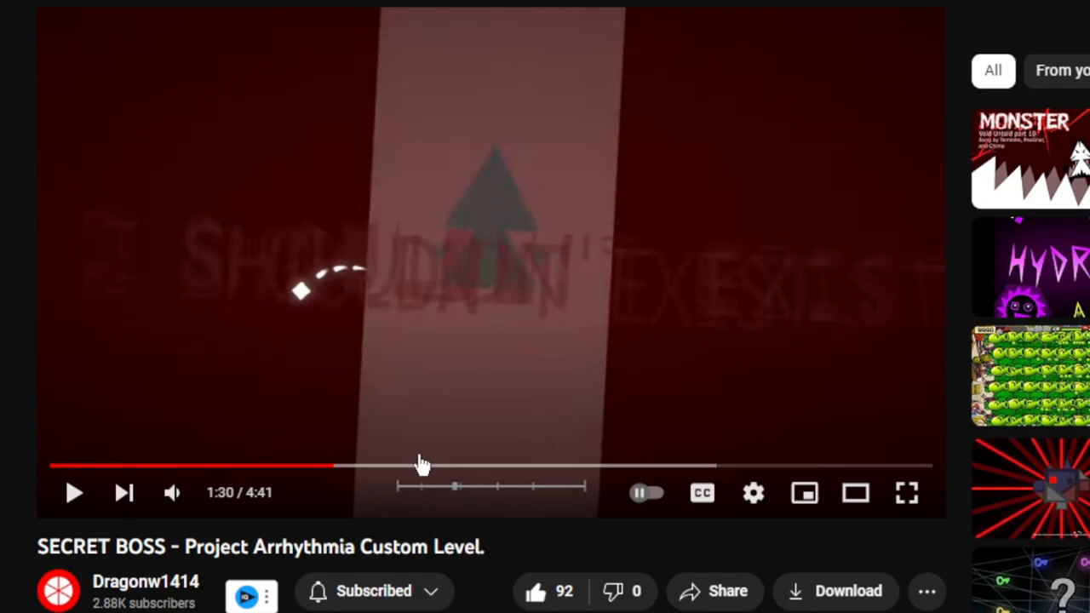
pyautogui.moveTo(417, 307)
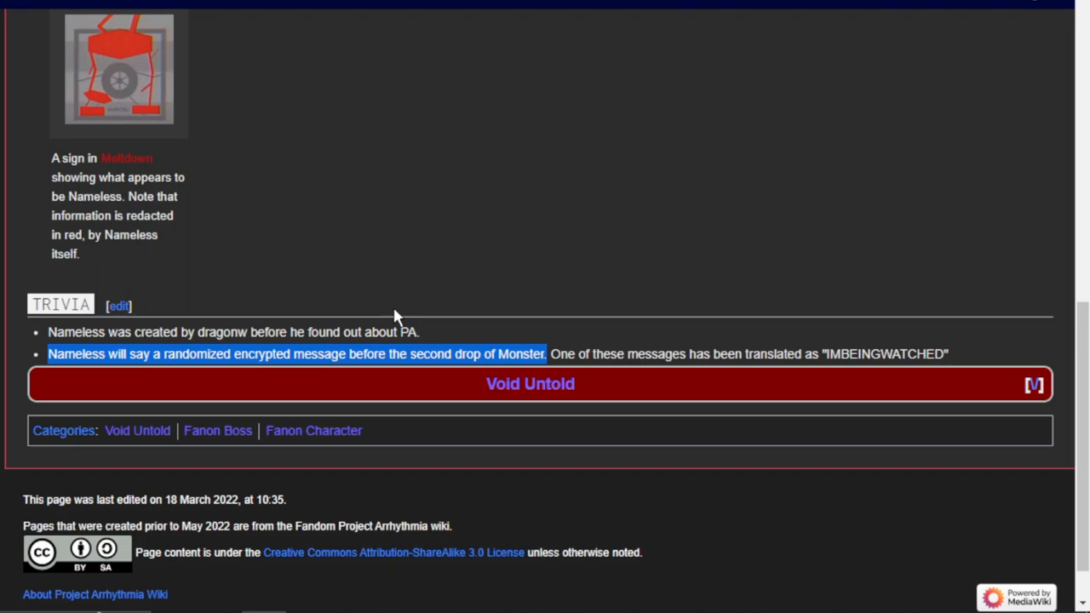
pyautogui.scroll(3)
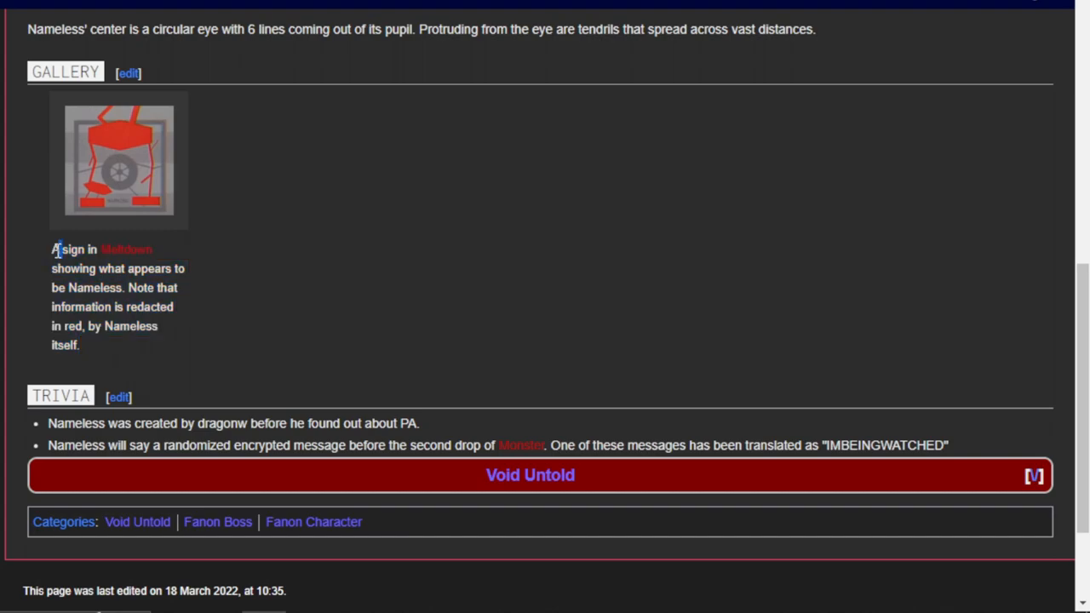
pyautogui.moveTo(143, 134)
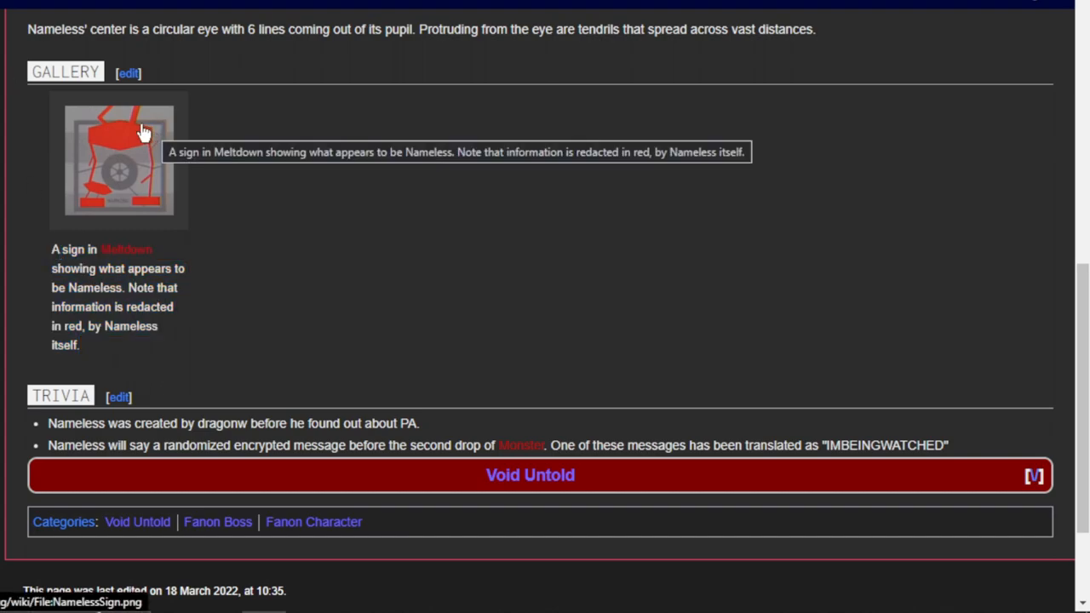
pyautogui.moveTo(130, 196)
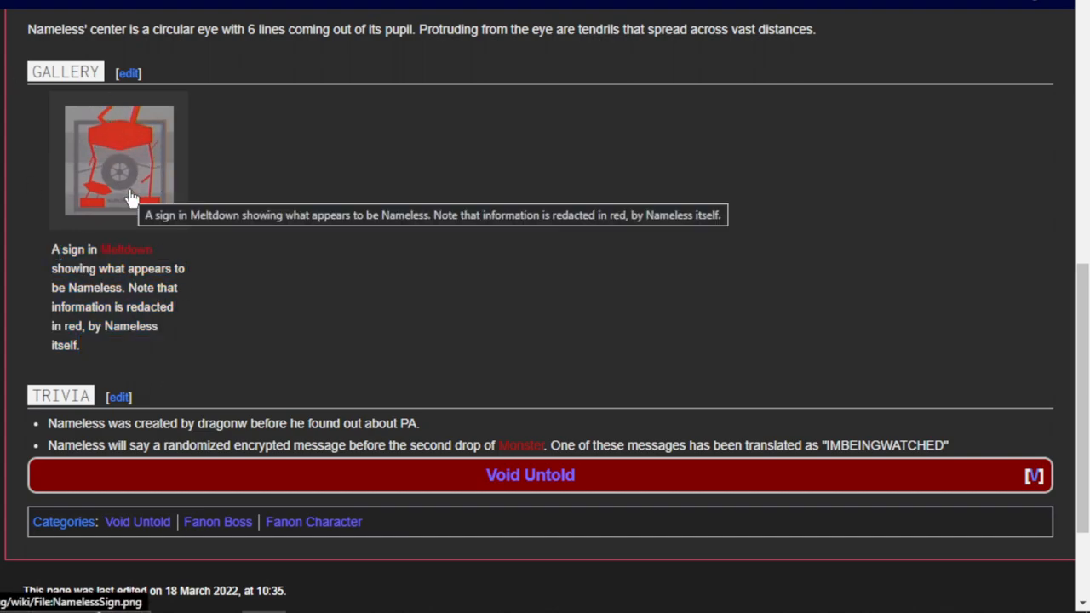
pyautogui.moveTo(143, 308)
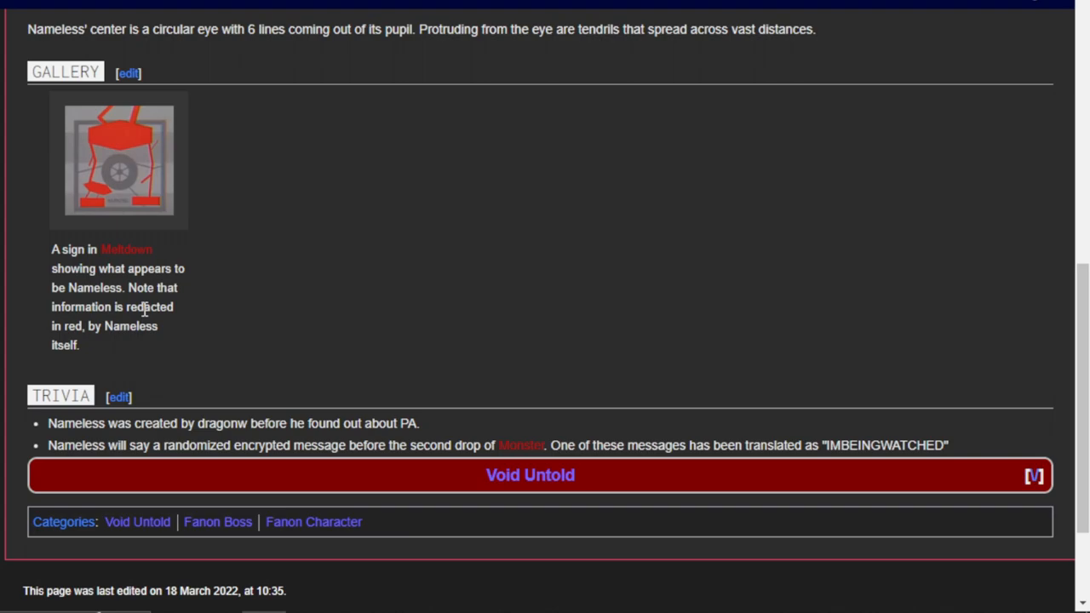
pyautogui.scroll(3)
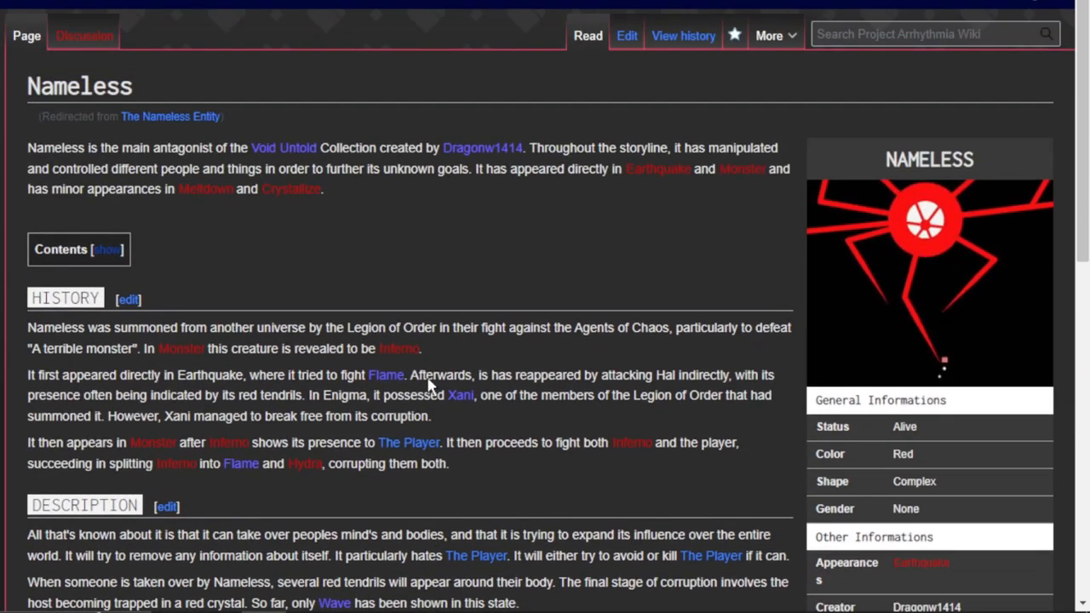
pyautogui.moveTo(568, 328)
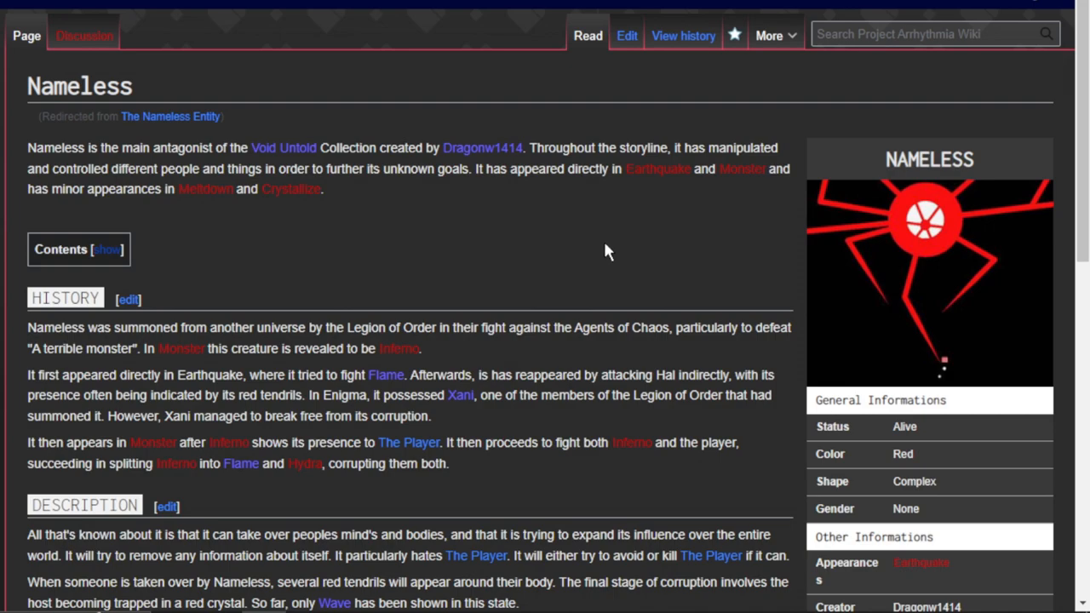
pyautogui.moveTo(598, 247)
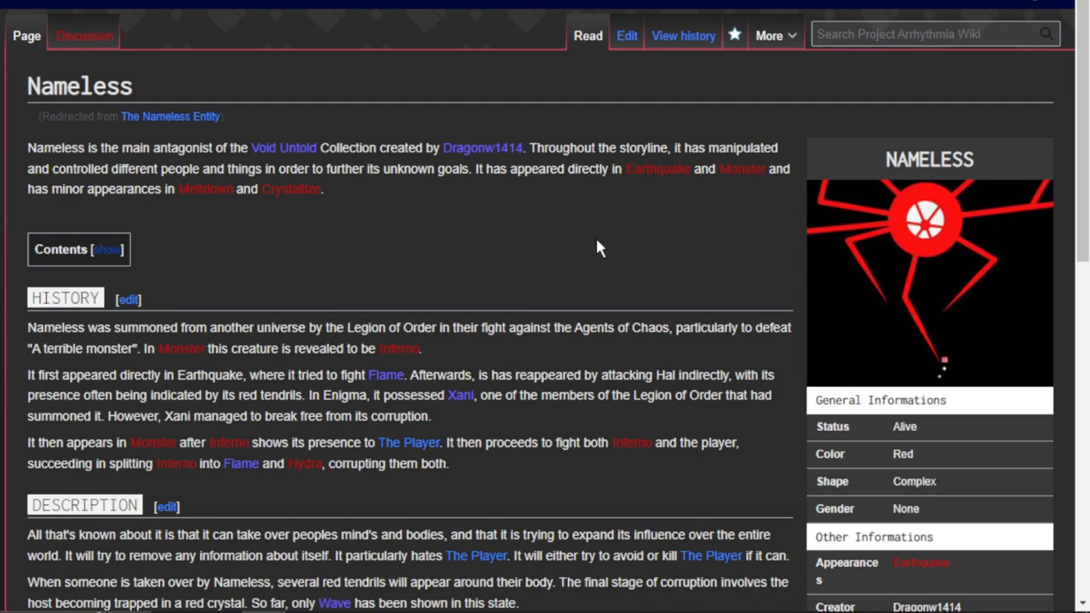
pyautogui.moveTo(555, 332)
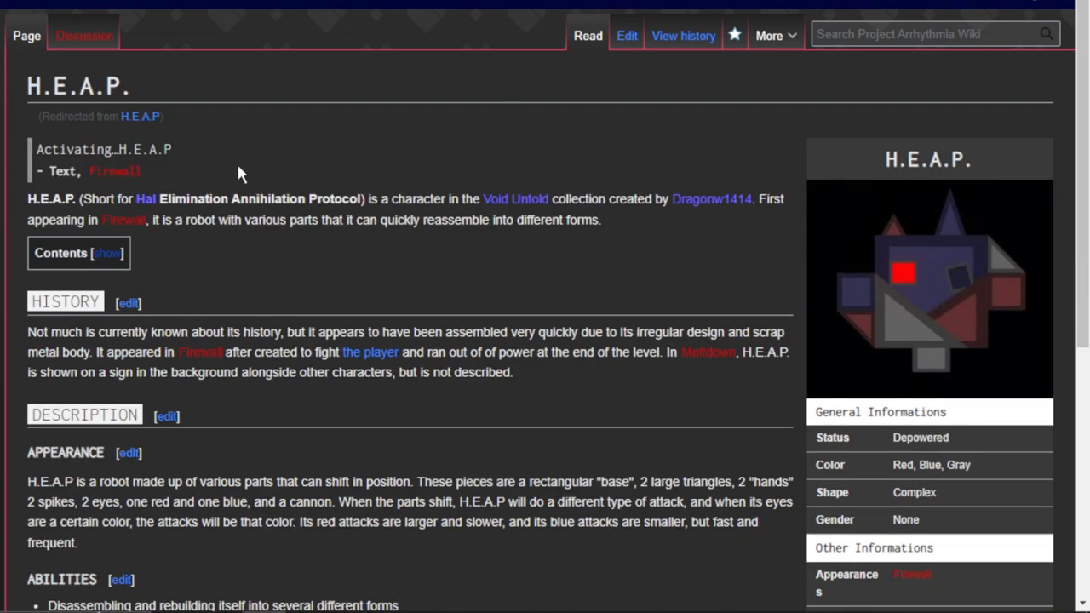
# Read the H.E.A.P. page, highlighting its full name and the Meltdown sentence, then scroll down
pyautogui.doubleClick(176, 198)
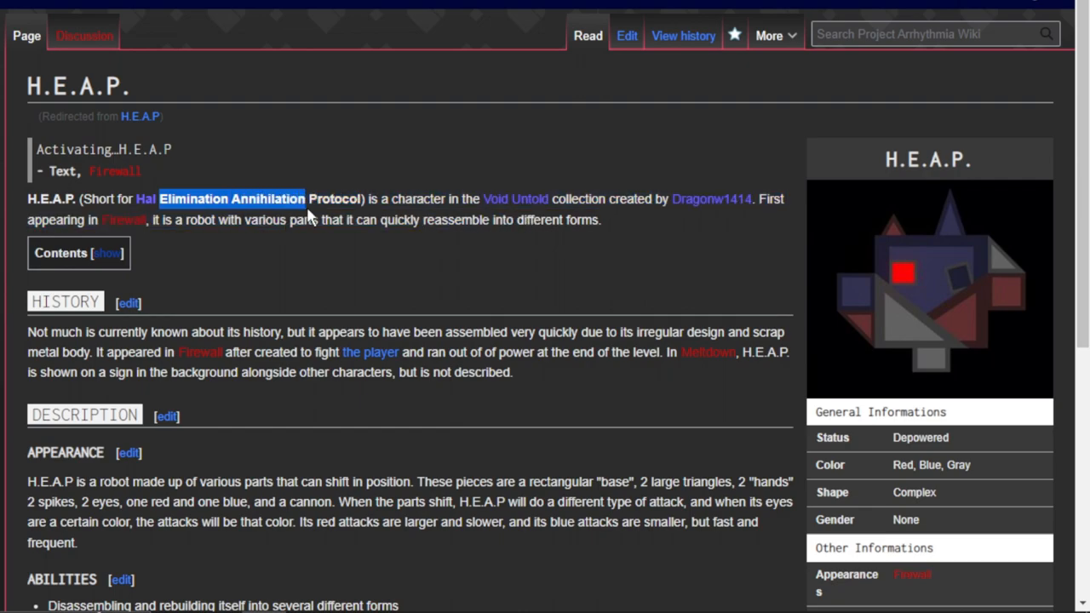
pyautogui.scroll(-3)
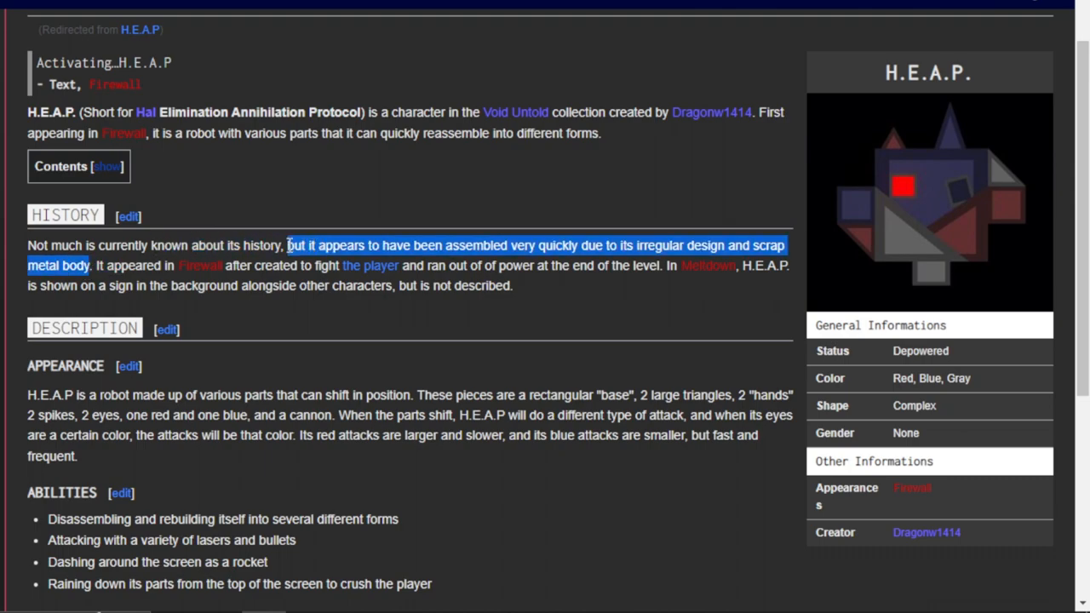
pyautogui.click(664, 275)
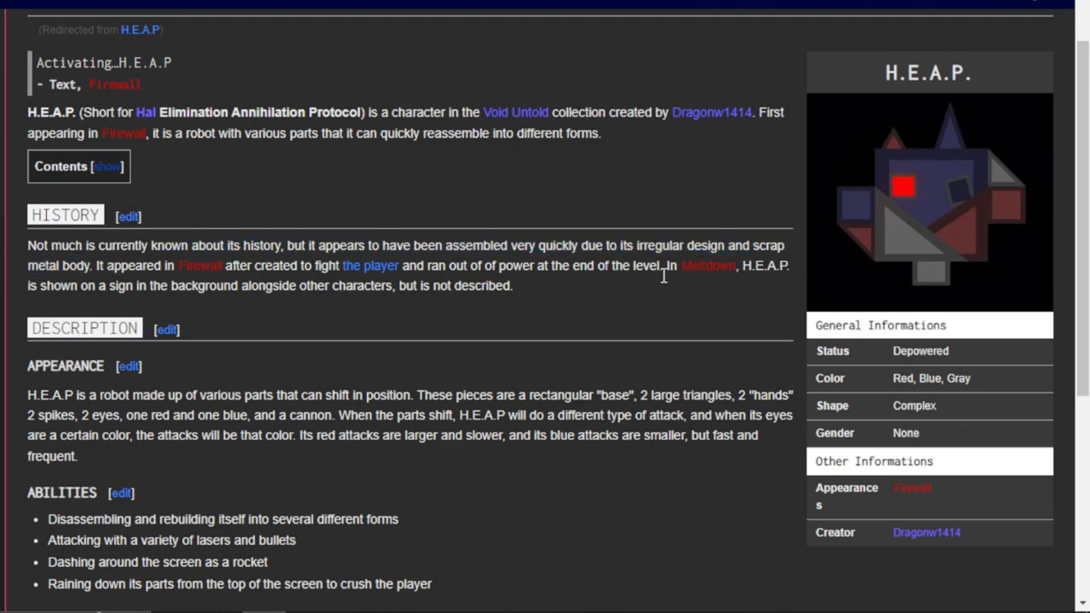
pyautogui.moveTo(664, 265); pyautogui.dragTo(447, 286)
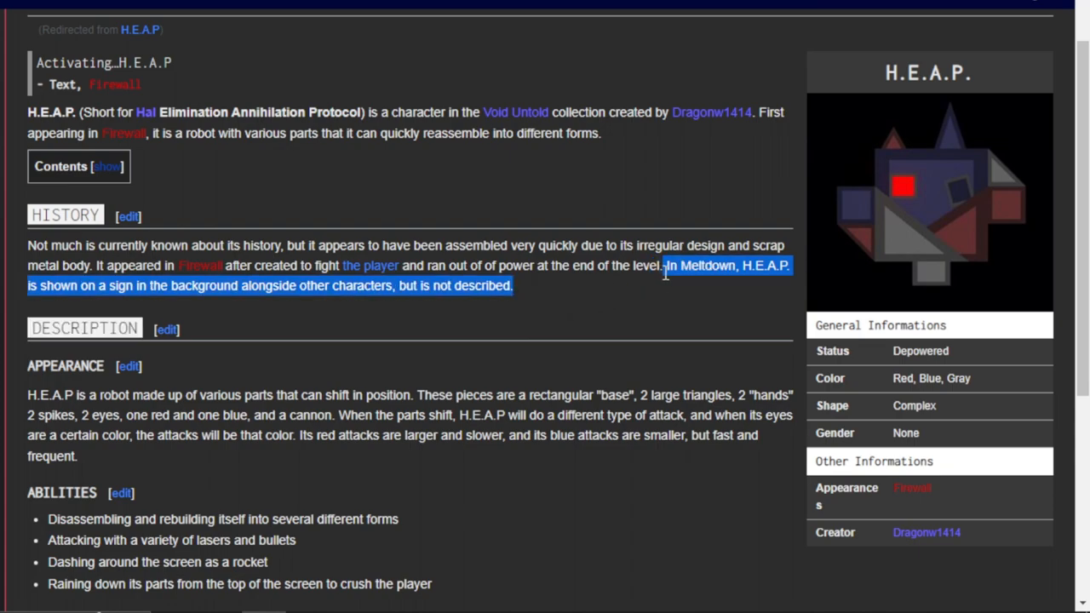
pyautogui.moveTo(664, 282)
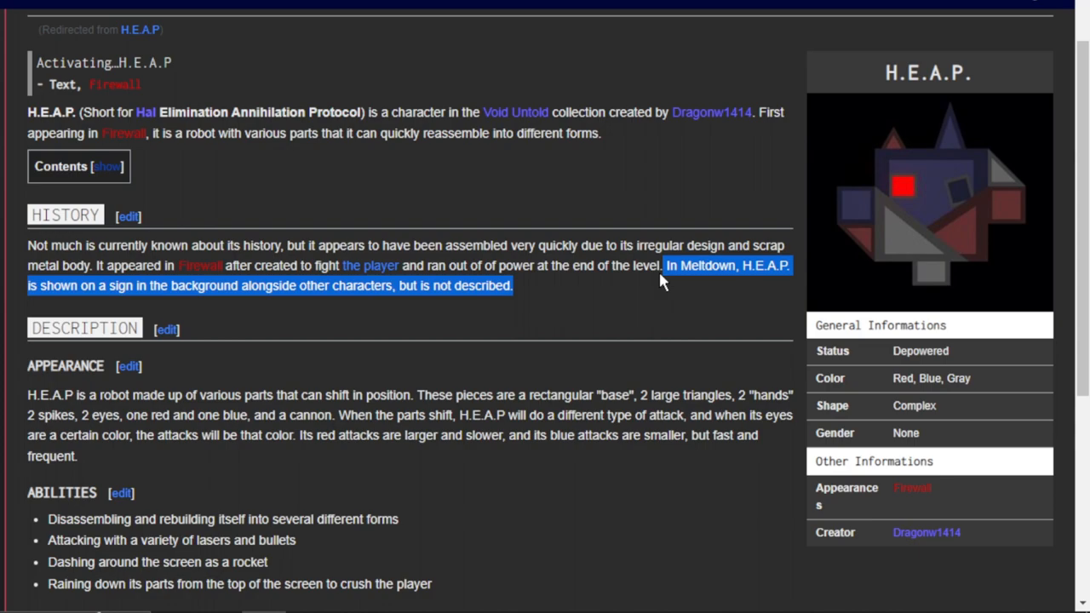
pyautogui.scroll(-3)
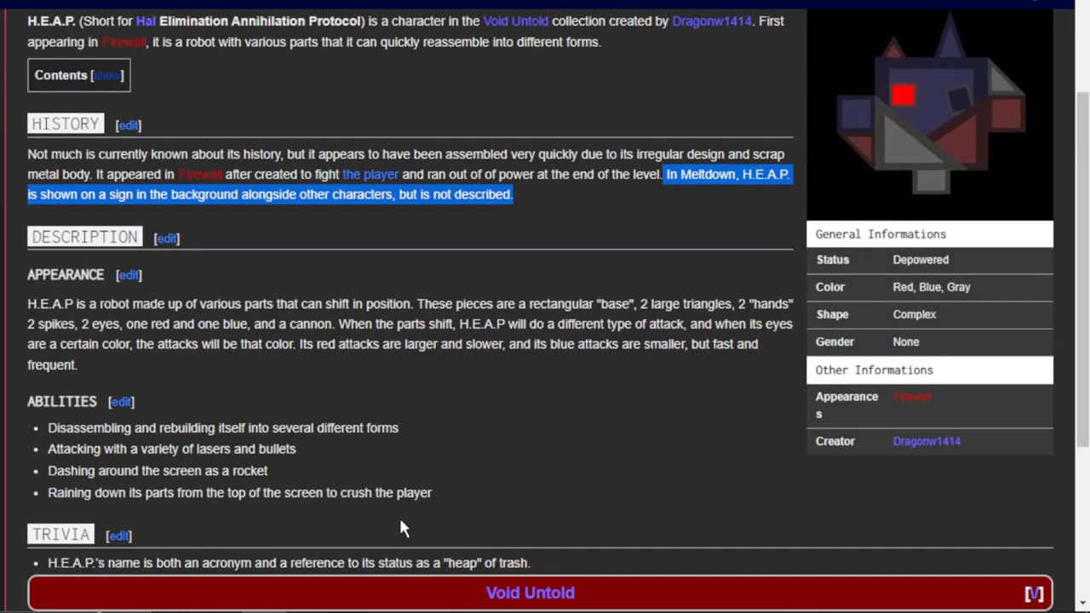
pyautogui.scroll(-3)
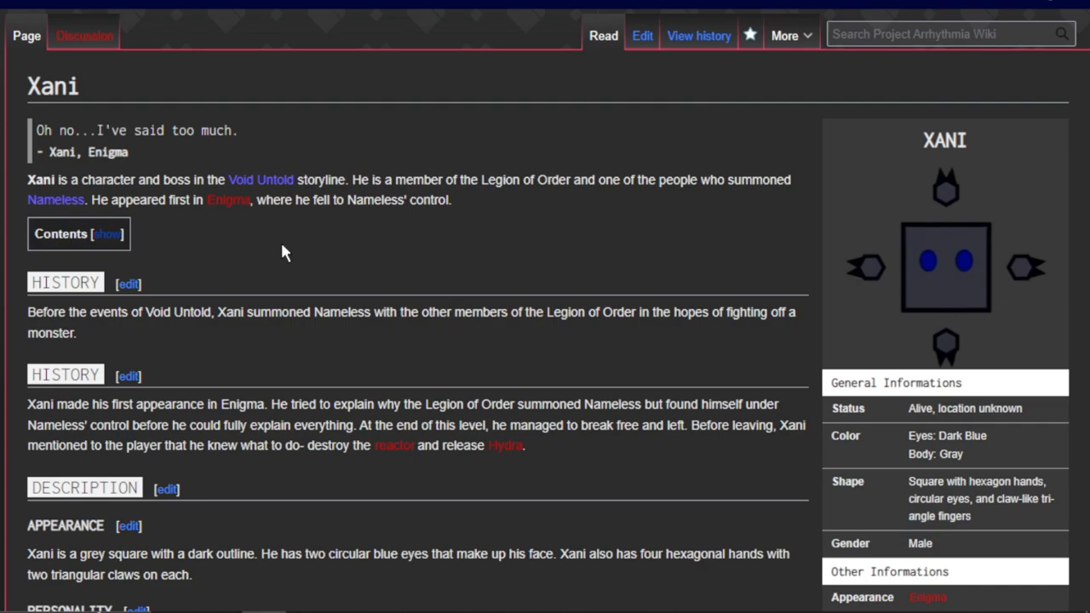
pyautogui.scroll(-3)
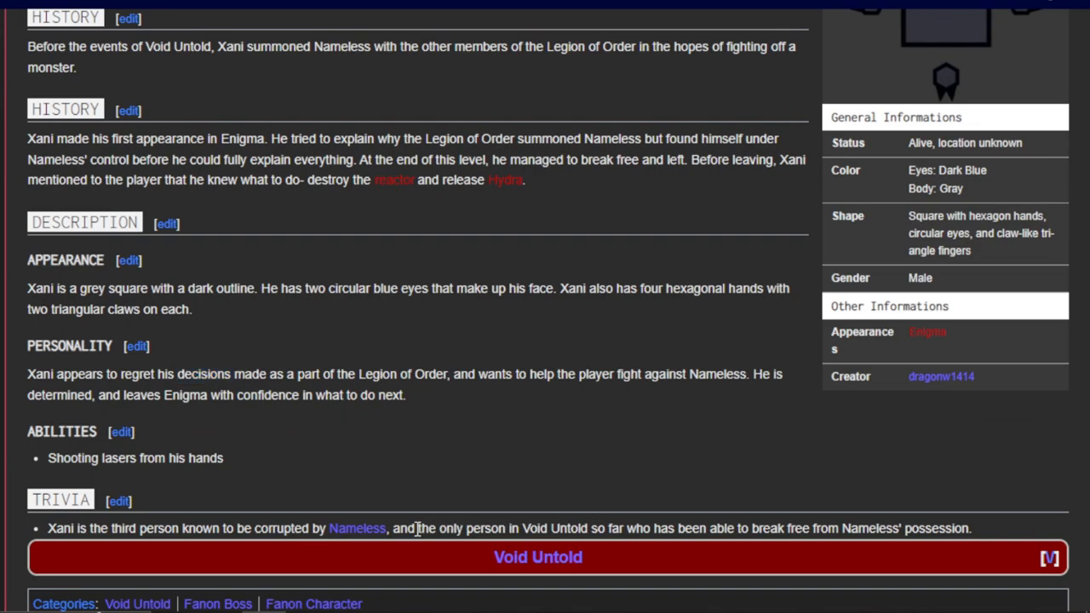
pyautogui.doubleClick(404, 528)
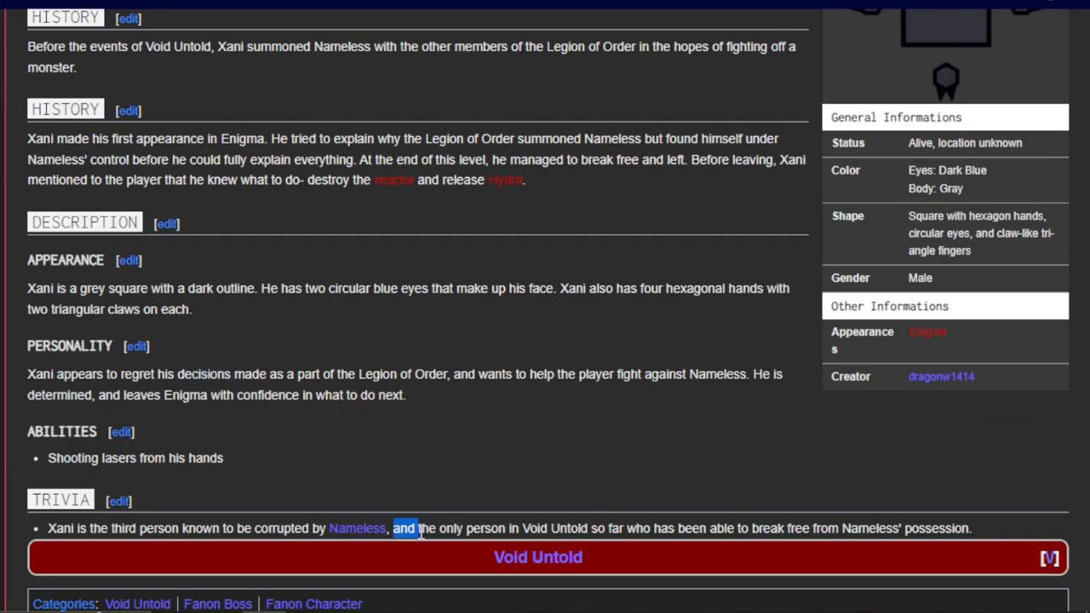
pyautogui.moveTo(395, 528); pyautogui.dragTo(625, 528)
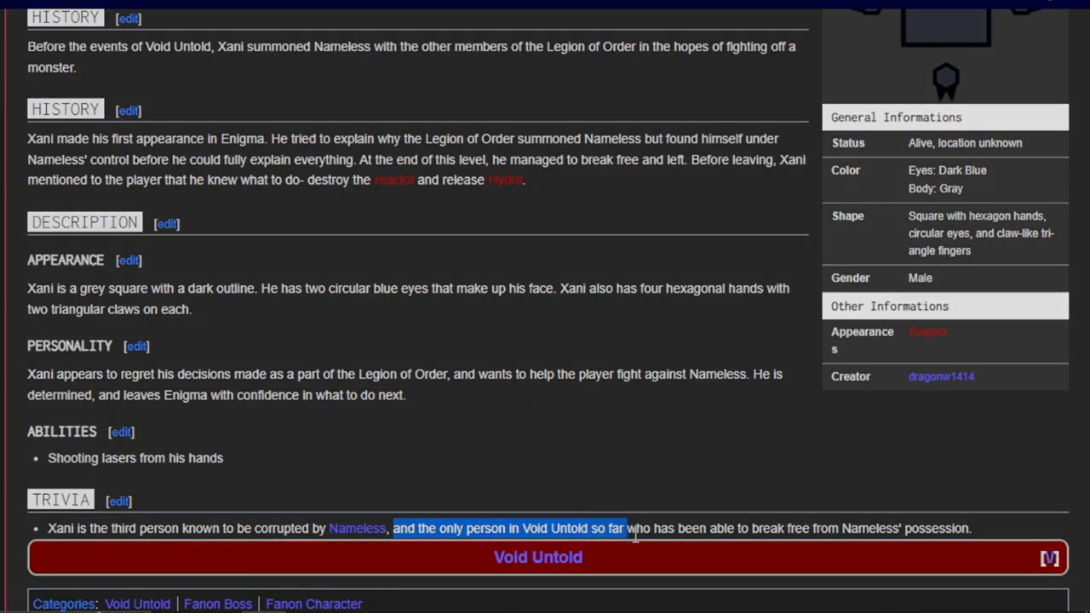